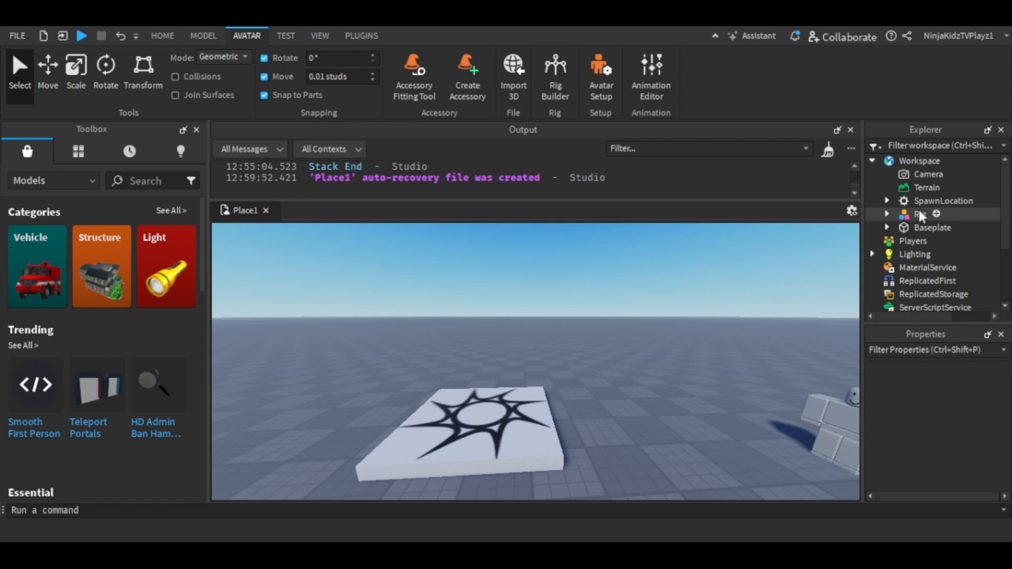
Step: Insert a new Script under ServerScriptService in the Explorer
scroll(down, 3)
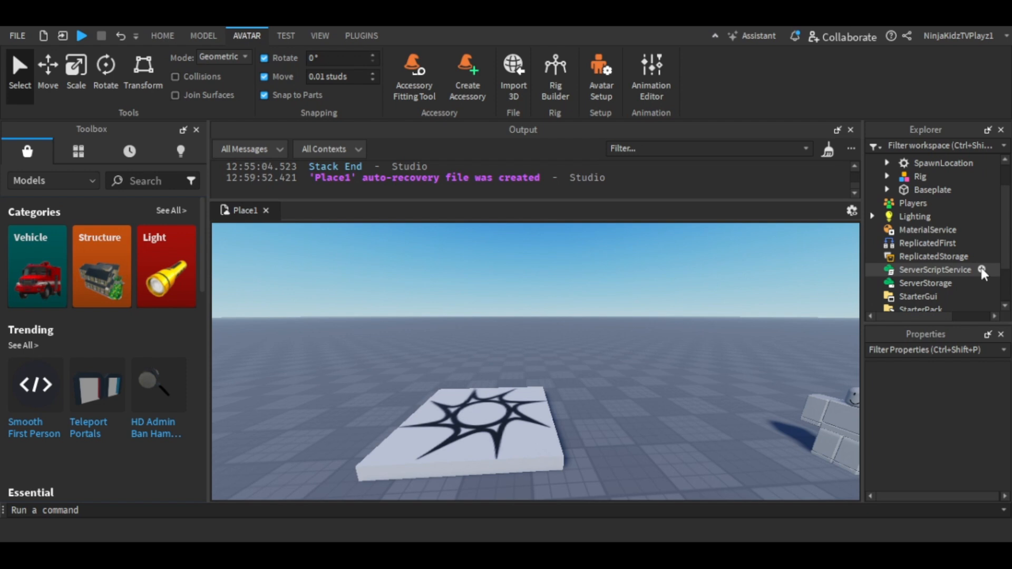
click(935, 270)
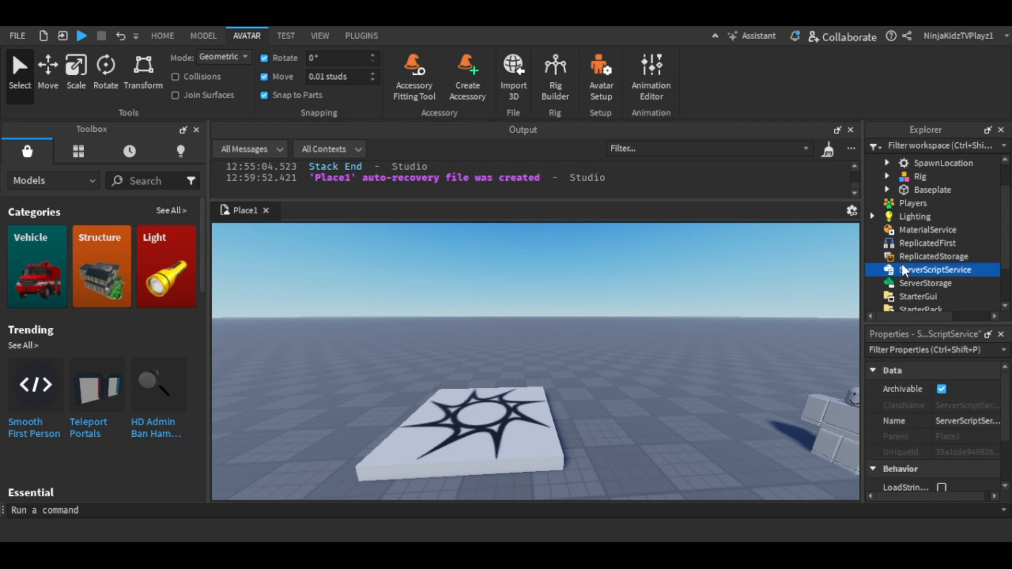
click(936, 269)
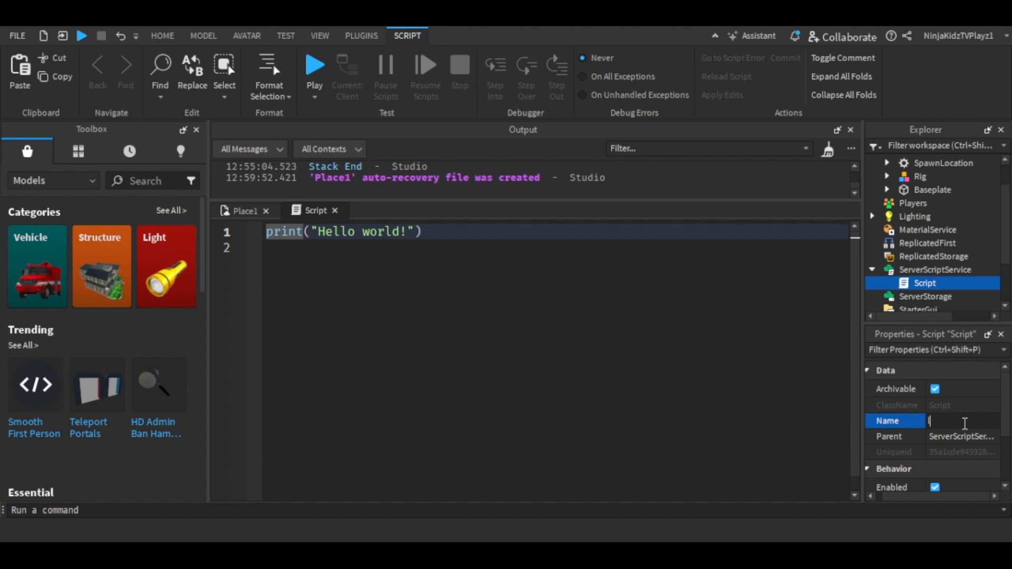
Step: Rename the script leaderstats and create a 'leaderstats' Folder in a PlayerAdded handler
text(leaderstats)
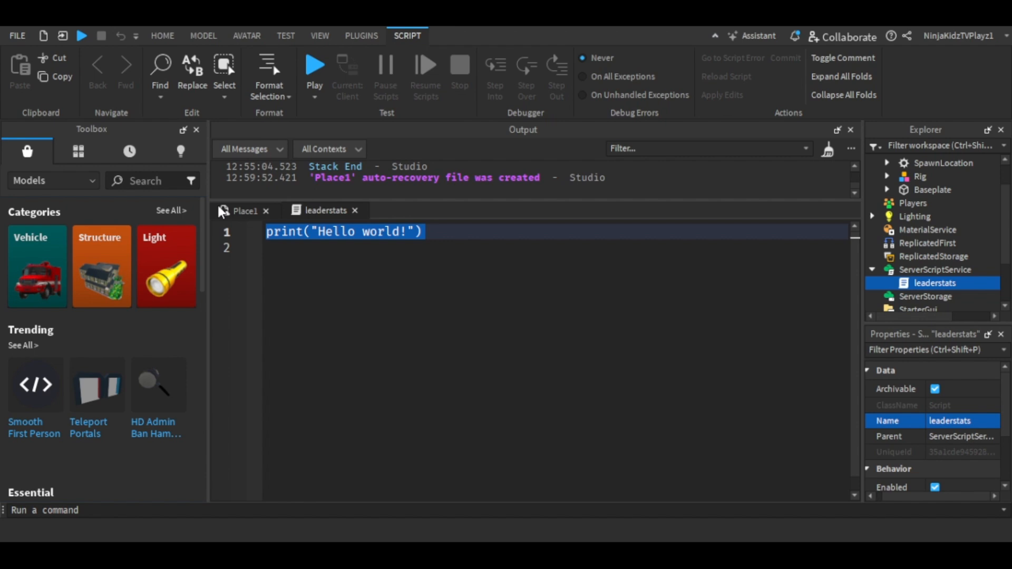
text(game.Players)
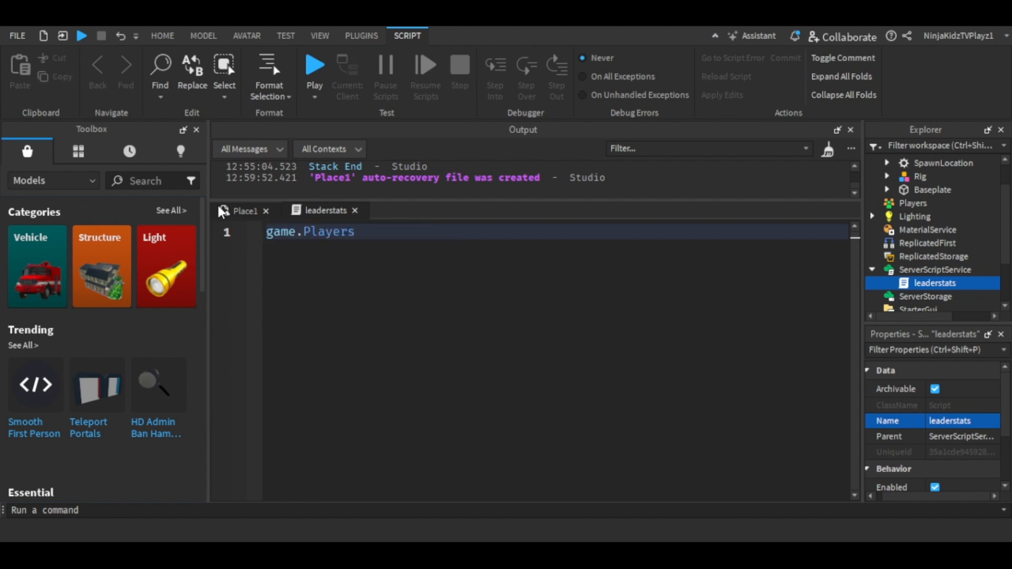
text(.PlayerAdded:Connect(function(Player)
text(loca)
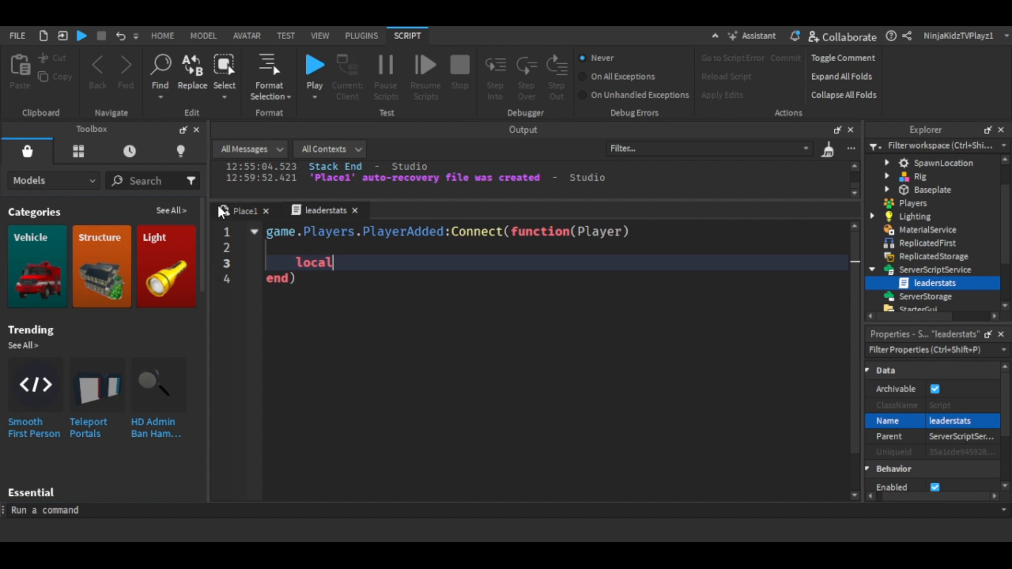
text(leaderstats = I)
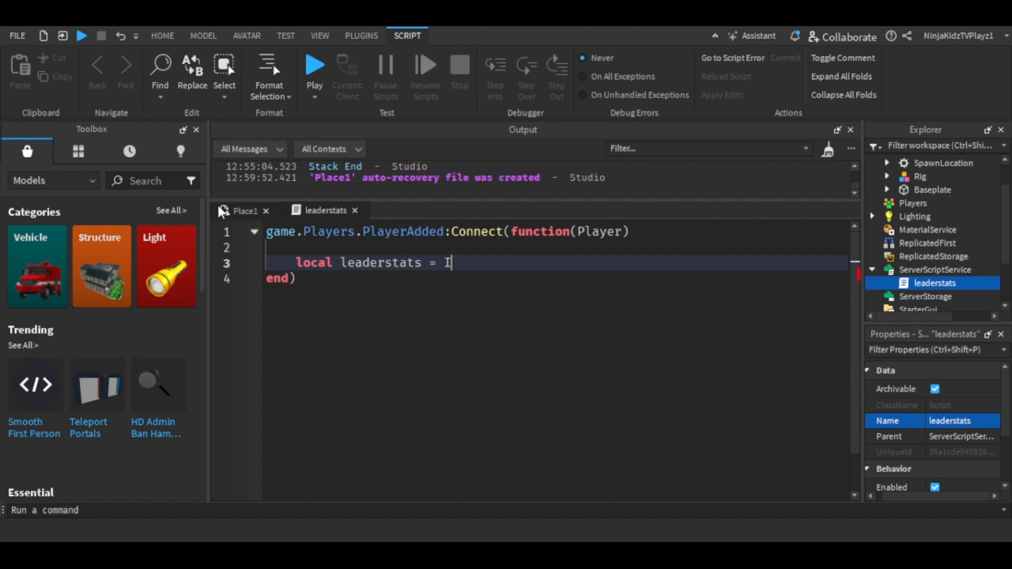
text(Instance.new(""))
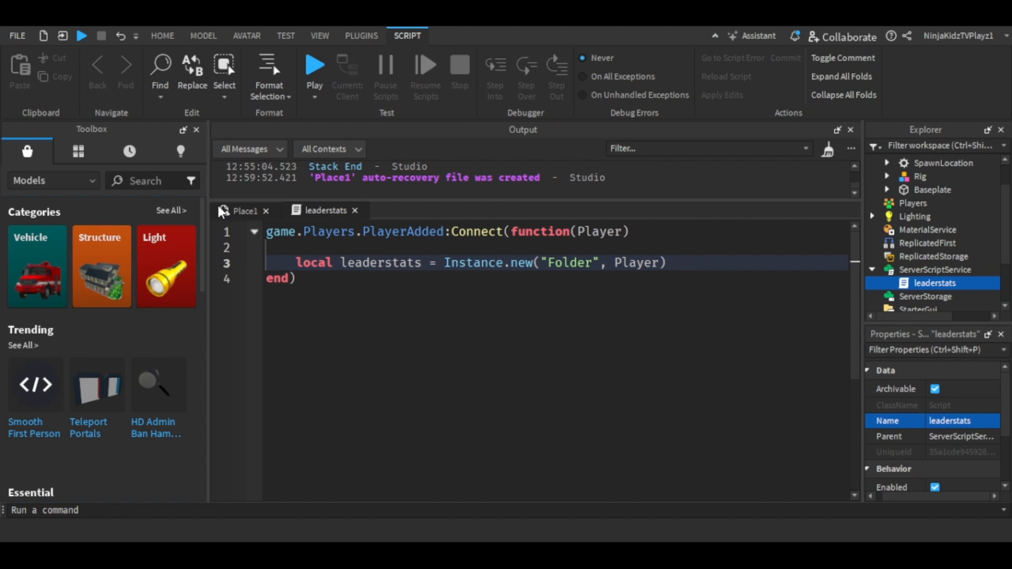
text(leaderstats.Name)
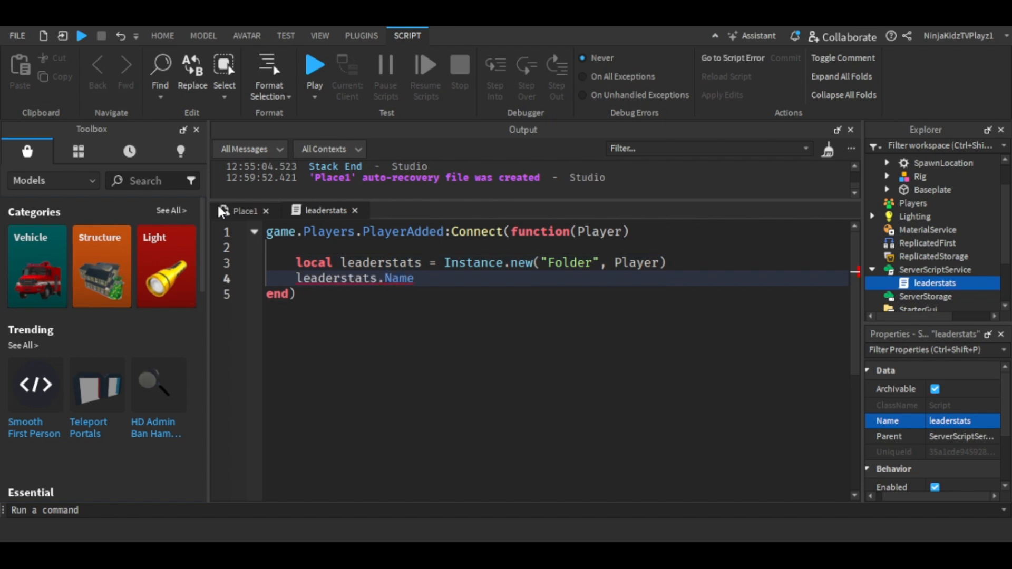
text(= "leaderstats")
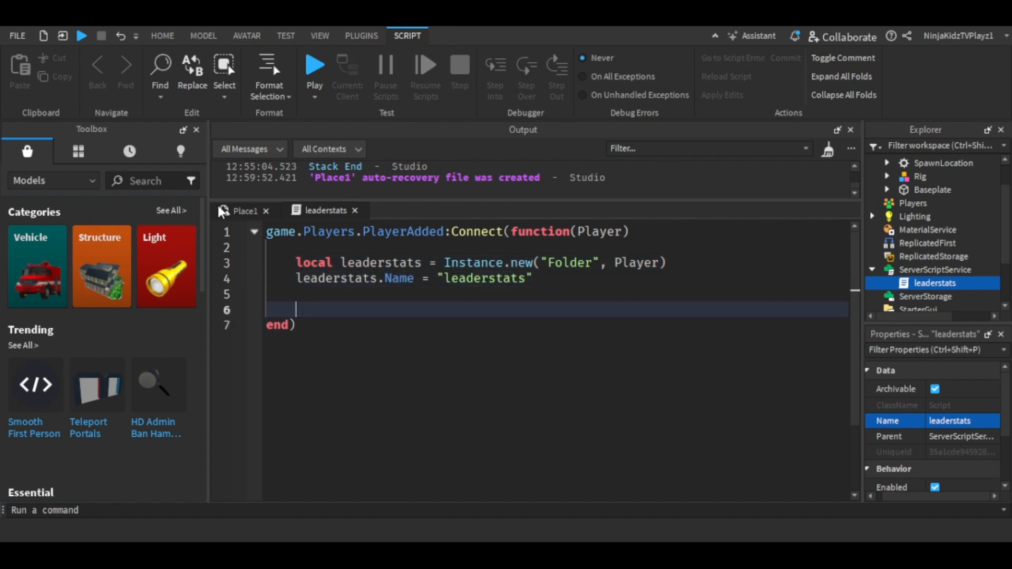
Step: Add a Cash IntValue with value 0 to the leaderstats folder
text(local Cash = Instance.N)
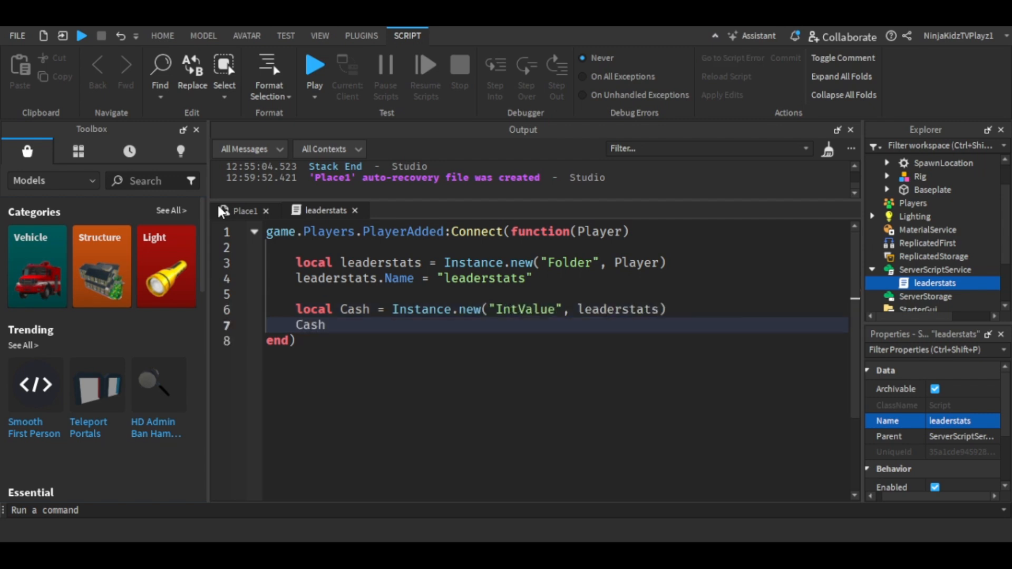
text(.Name = Cash)
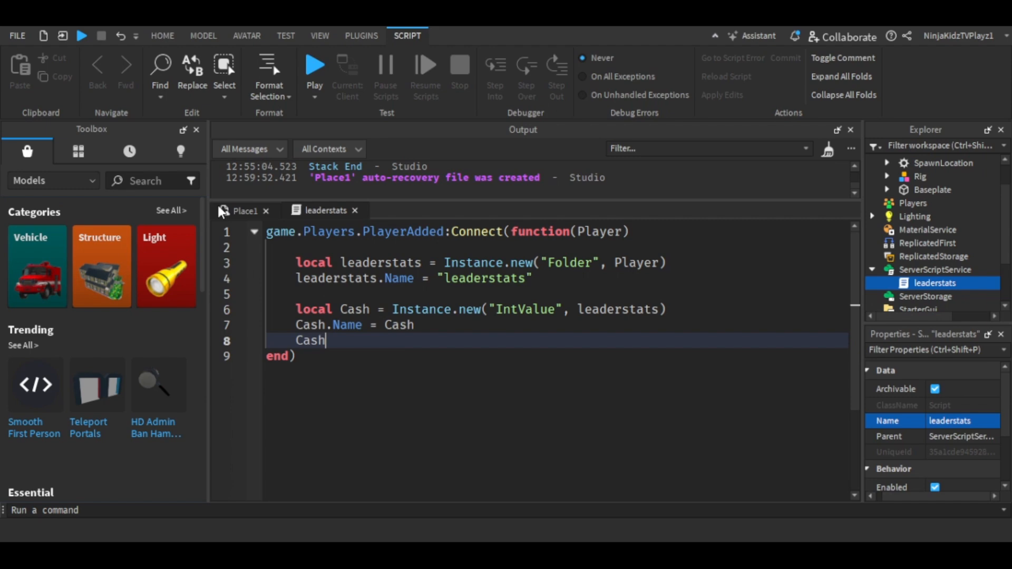
text(.Value = 10)
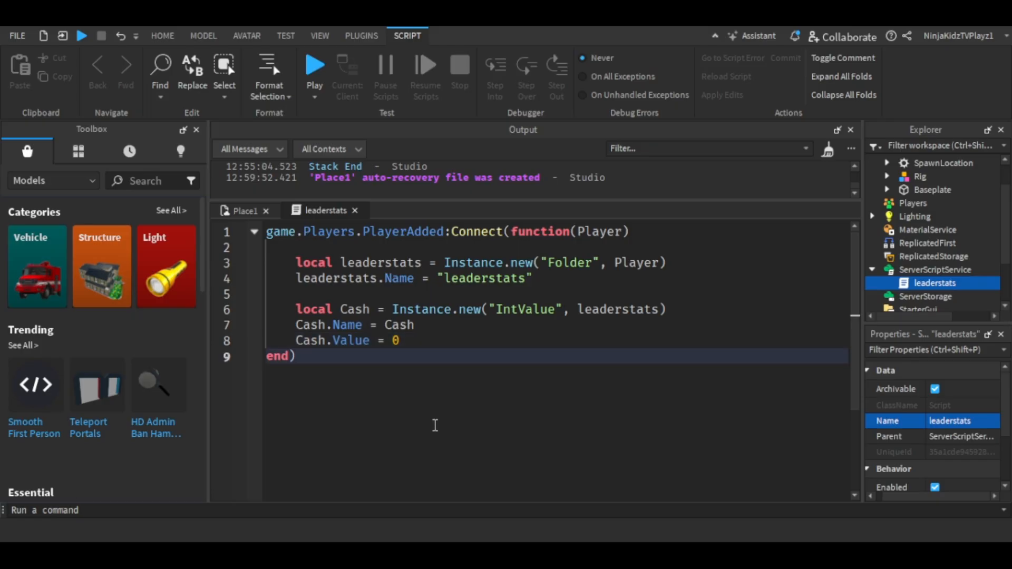
key(ctrl+a)
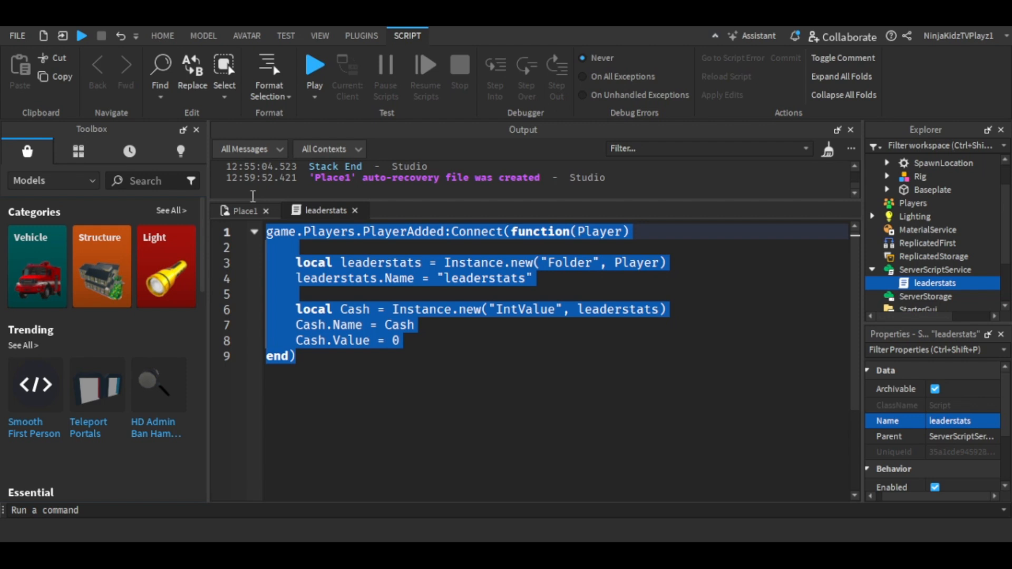
click(348, 324)
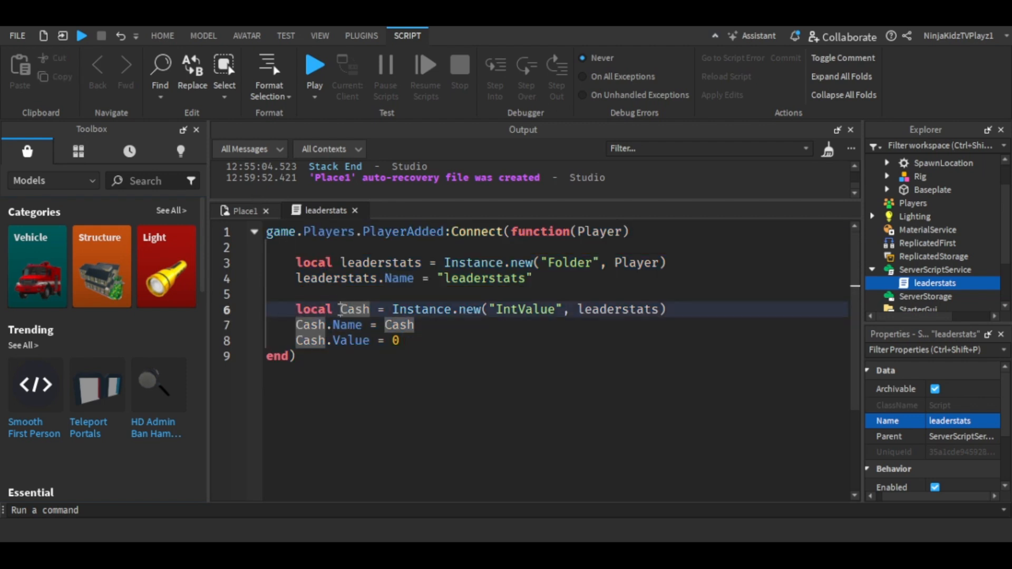
double_click(354, 309)
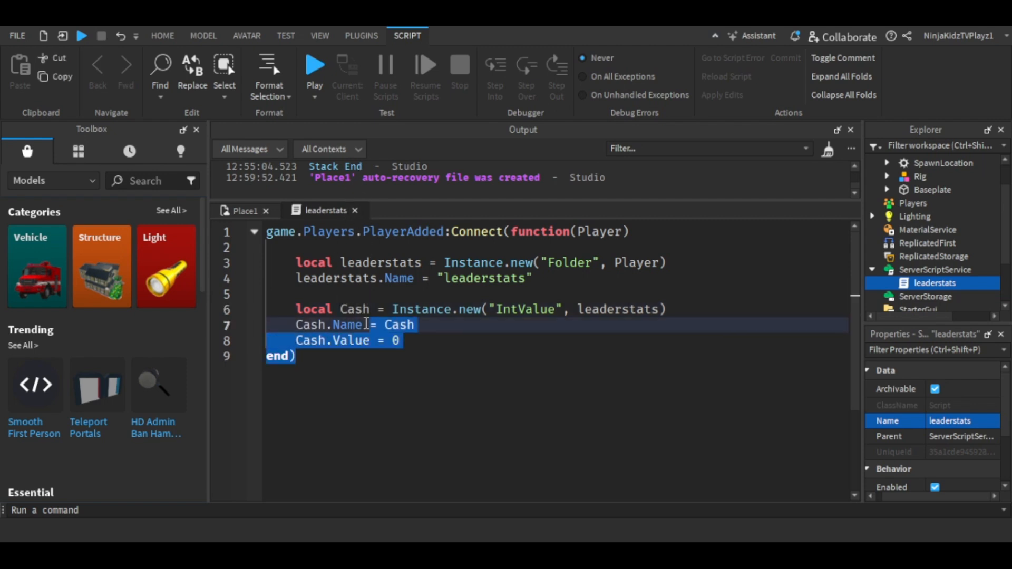
key(ctrl+a)
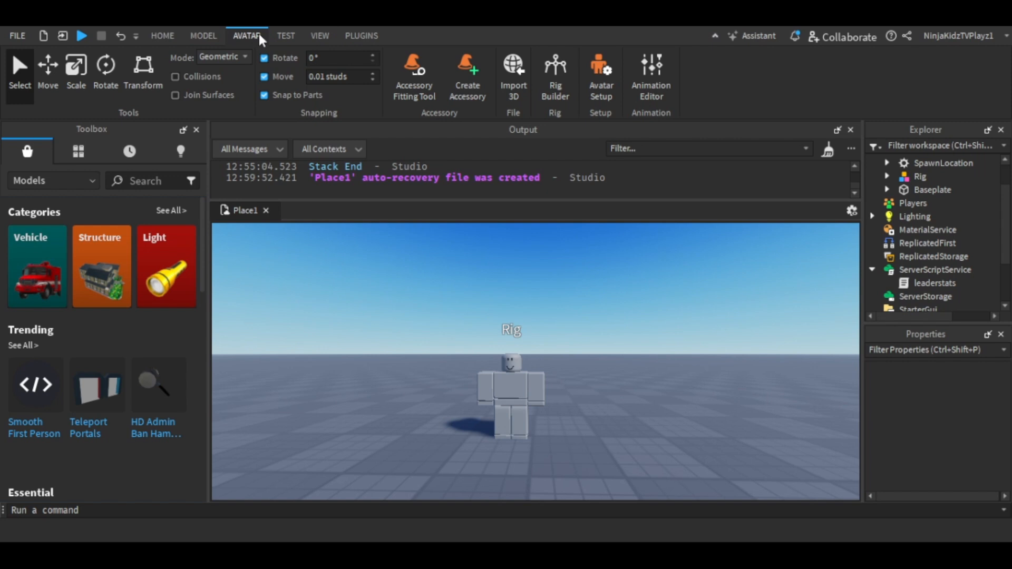
mouse_move(549, 139)
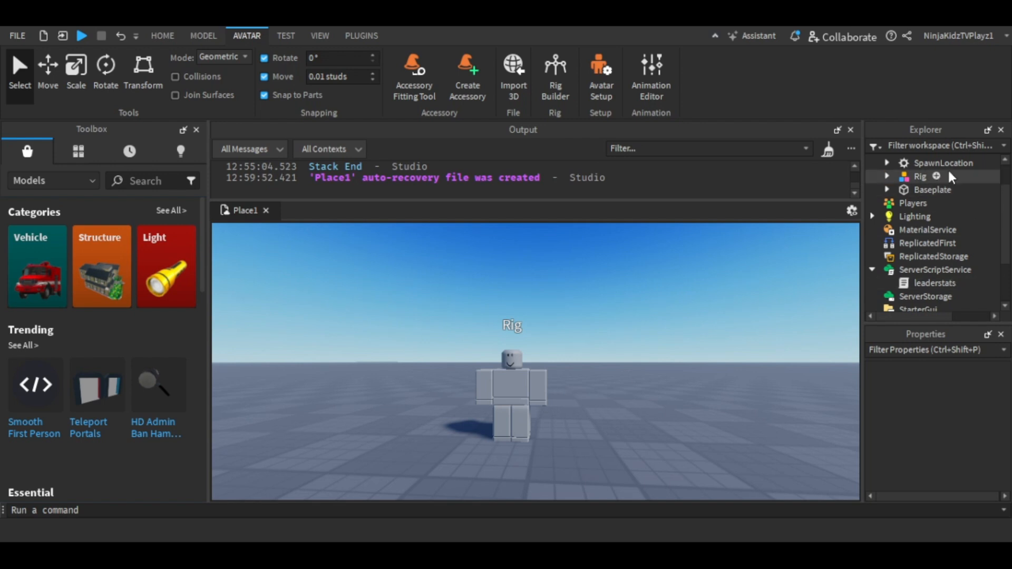
Step: Add KillNPCScript to the Rig and hook its Humanoid's Died event
click(920, 176)
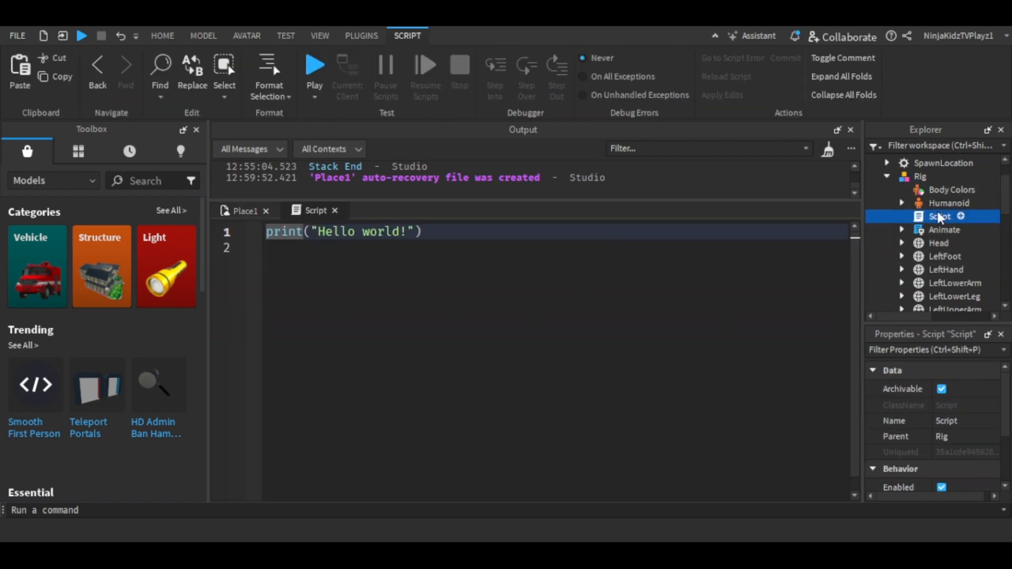
text(KillNPC)
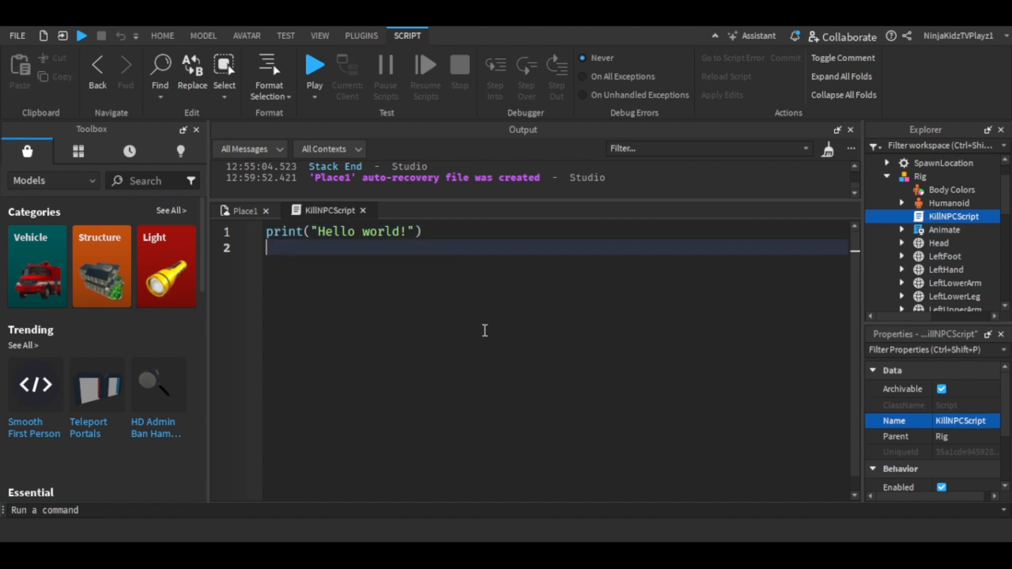
key(ctrl+a)
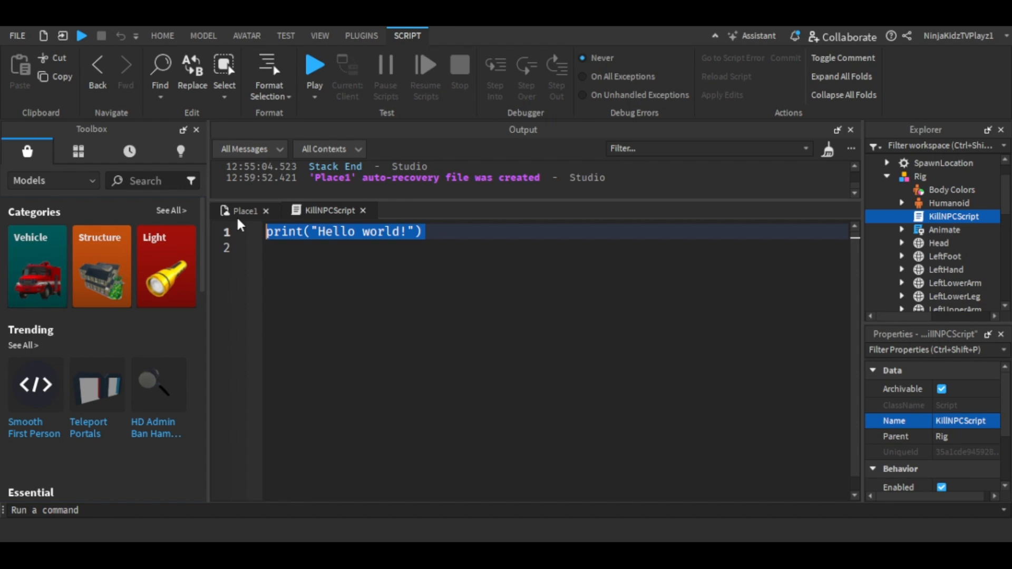
text(script.Parent:WaitForChild)
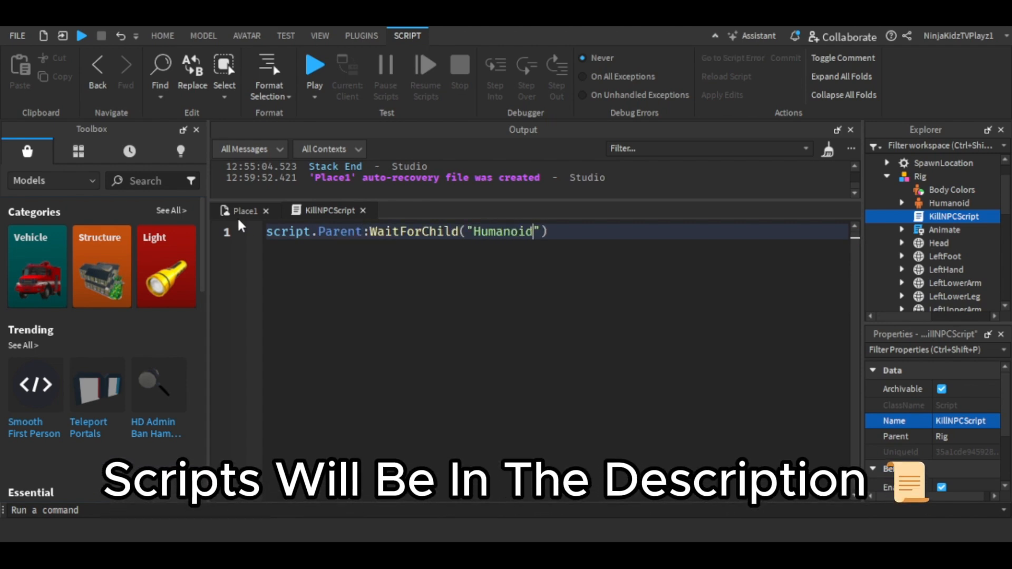
text(.Died:Connect())
text(local)
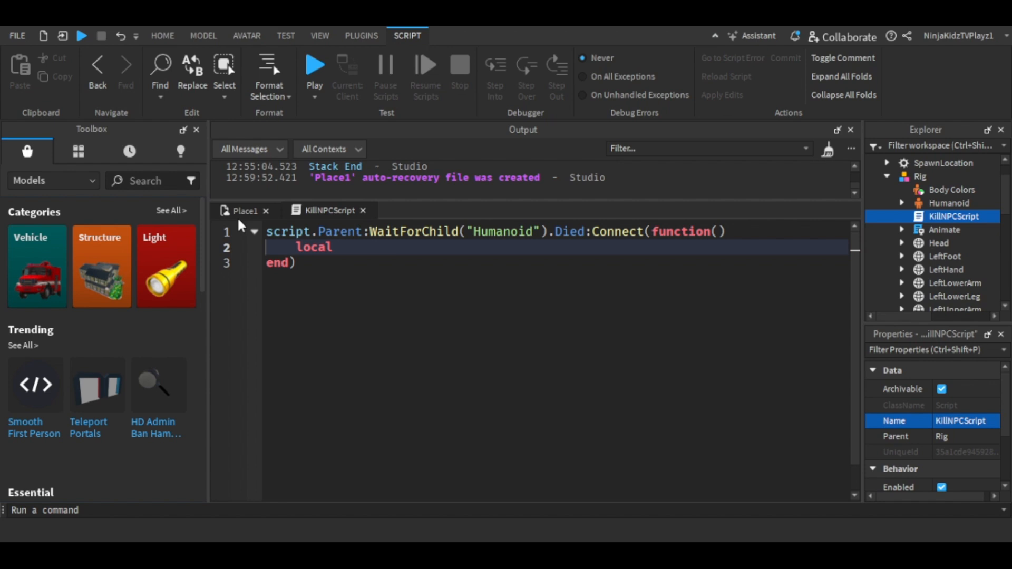
text(Humanoid = script.Parent)
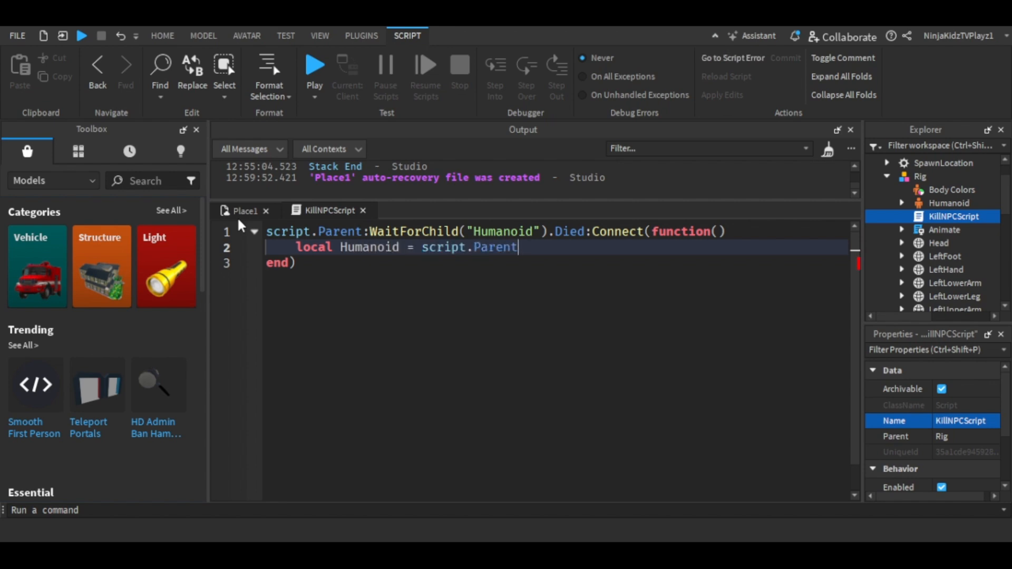
text(:WaitForChild("Humanoid"))
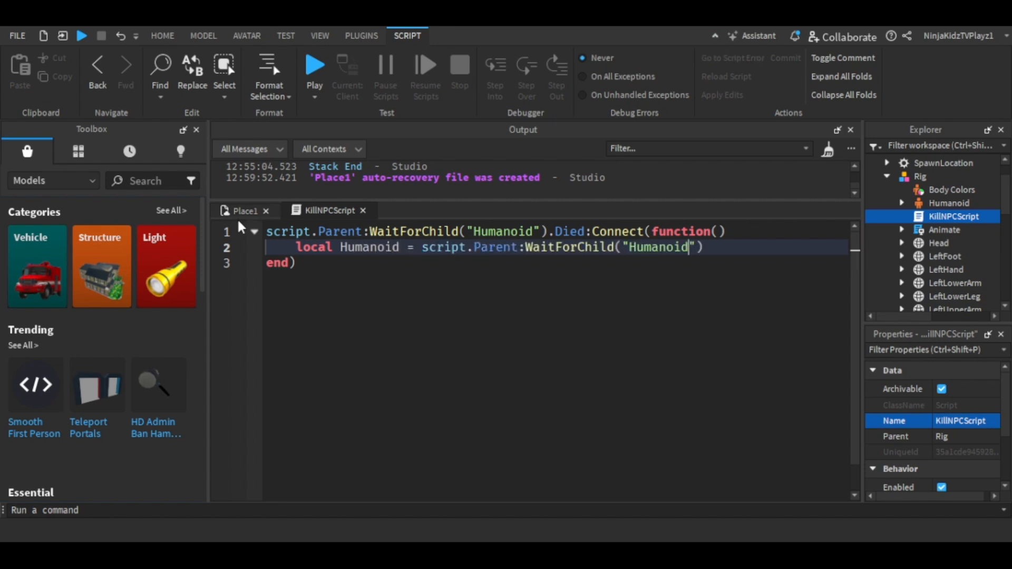
Step: Read the creator tag, find the killing player, and add 100 to their Cash
text(local Tag = Humanoid:FindFirstChild("creator)
text(if Tag and T)
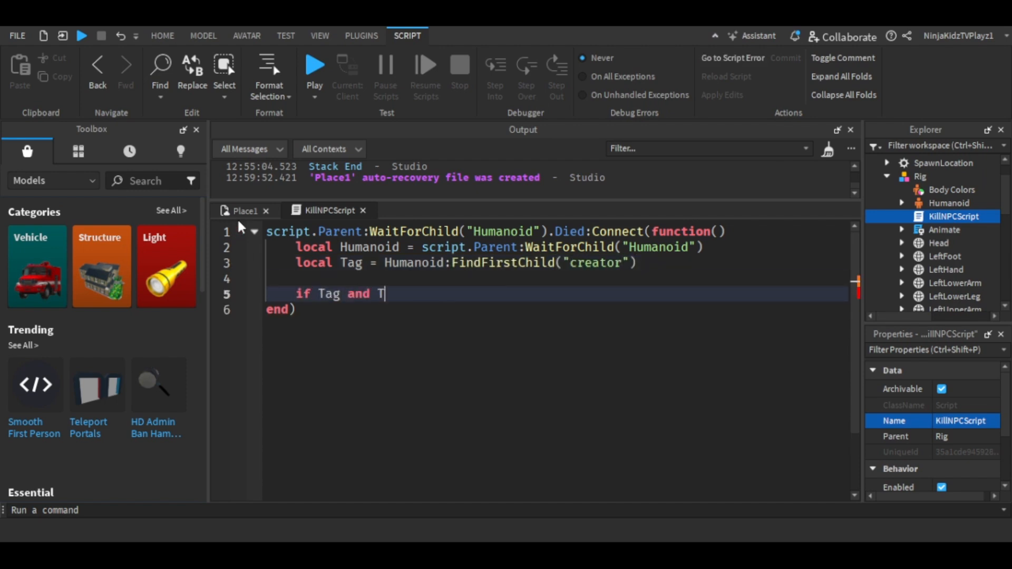
text(ag.Value then)
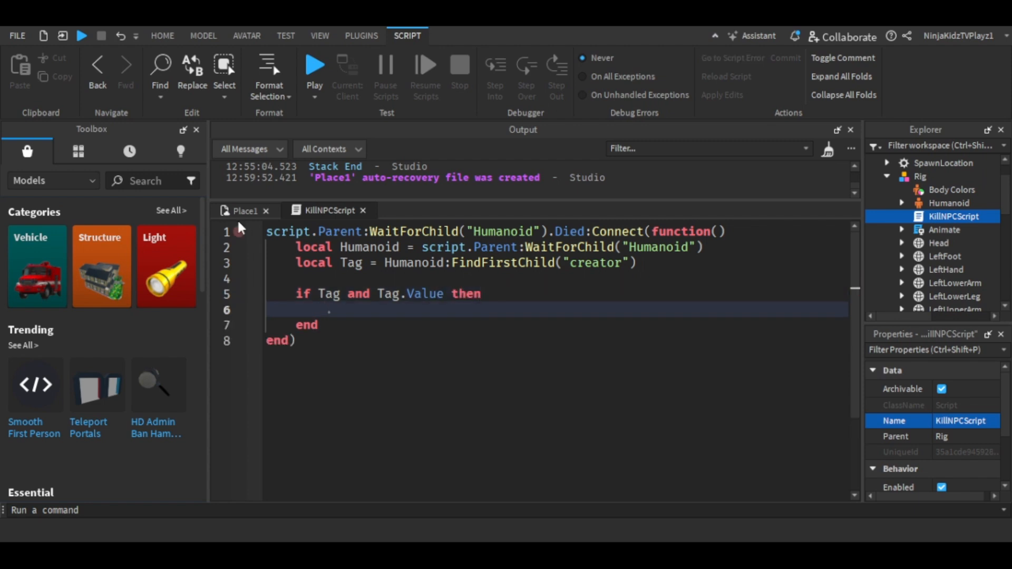
text(local PlayerName = ta)
text(local killer =)
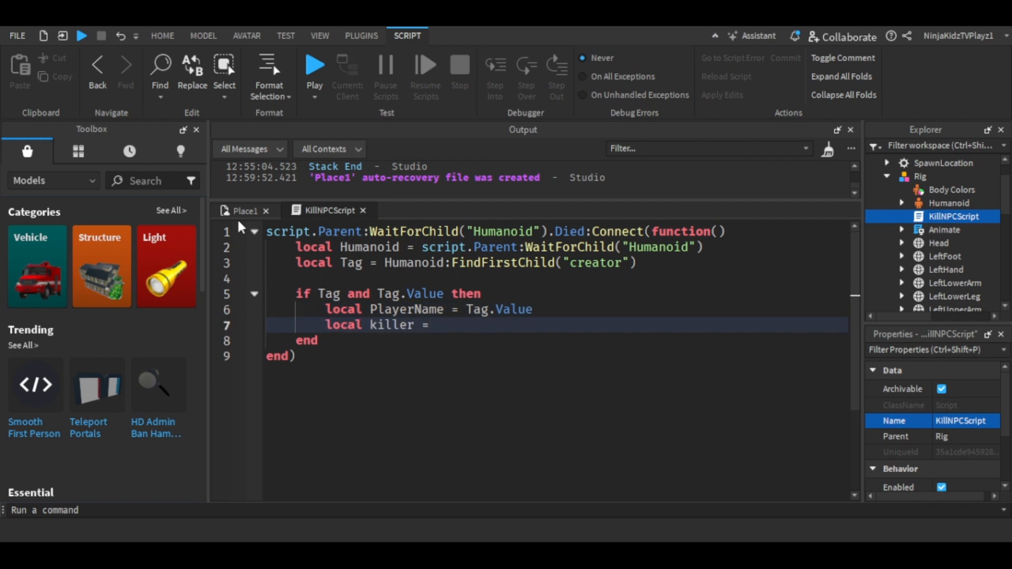
text(game:GetService("Players"))
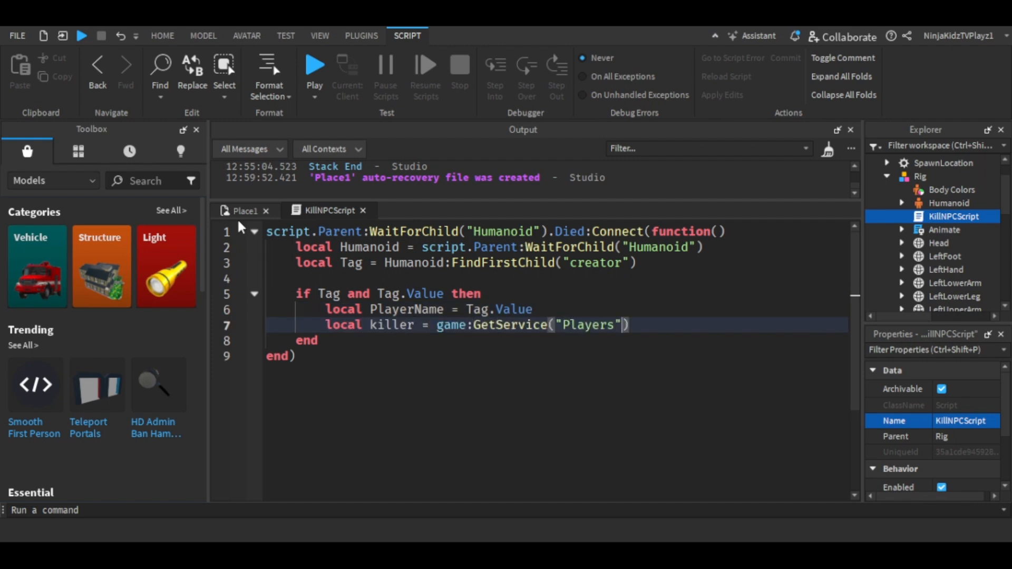
text(:FindFirstChild(PlayerName.Nam)
text(killer)
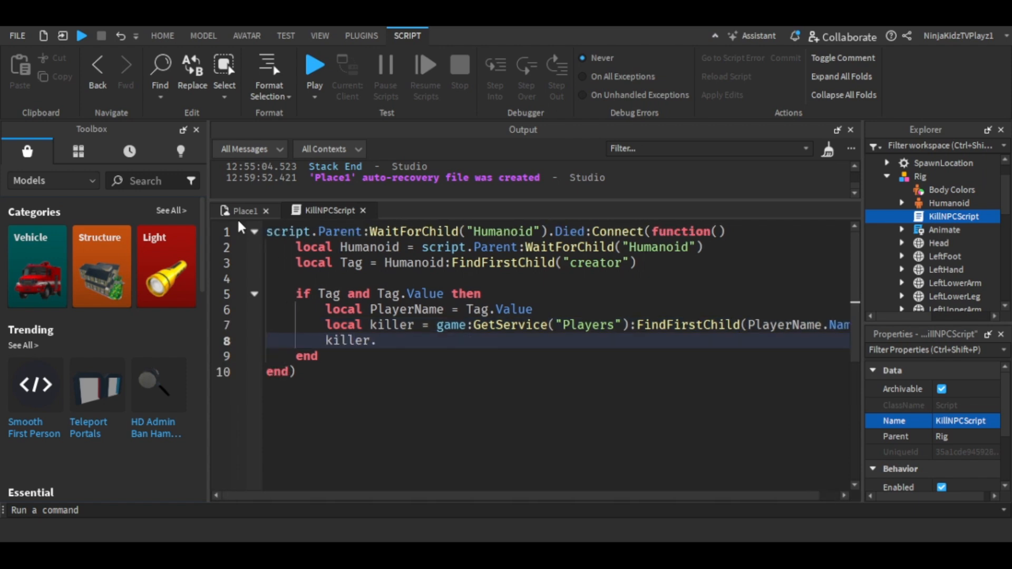
text(.leaderstats.Cash.Valu)
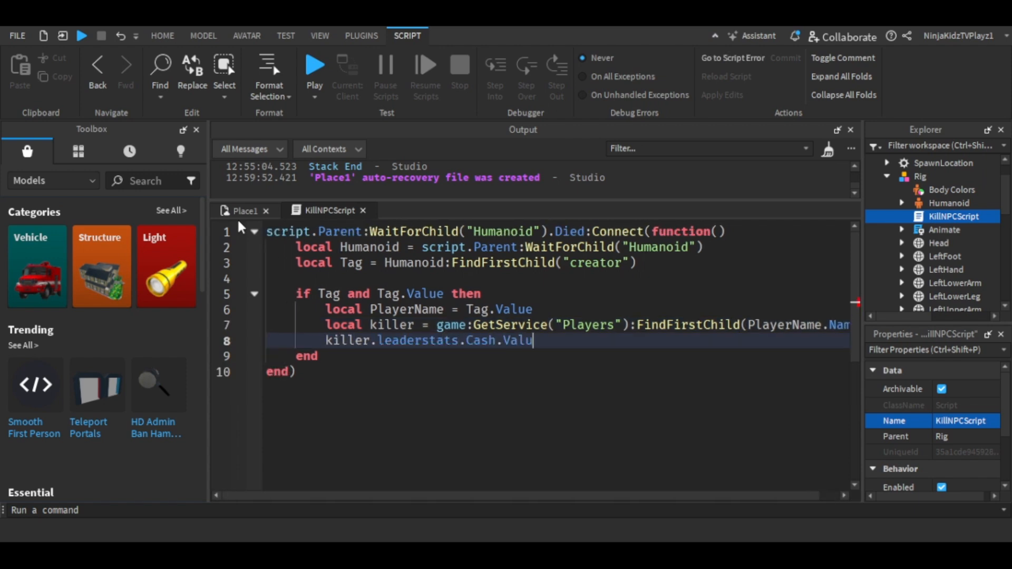
text(e += 100)
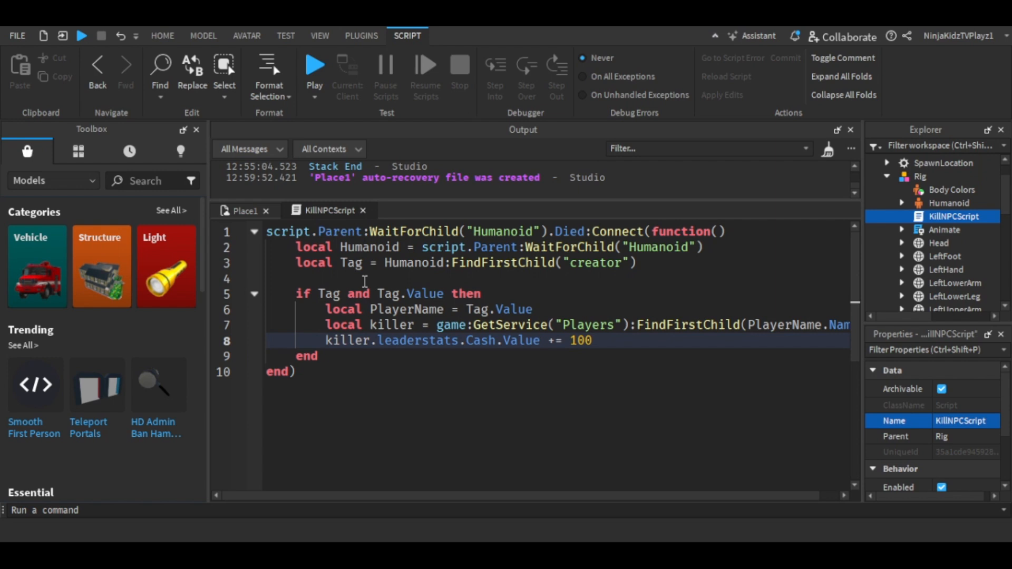
key(ctrl+a)
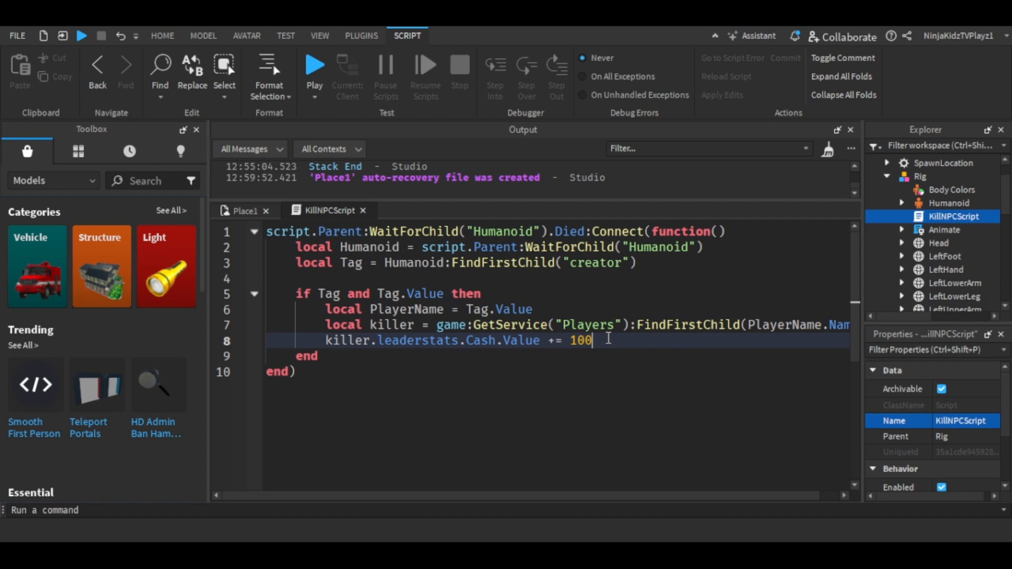
double_click(580, 340)
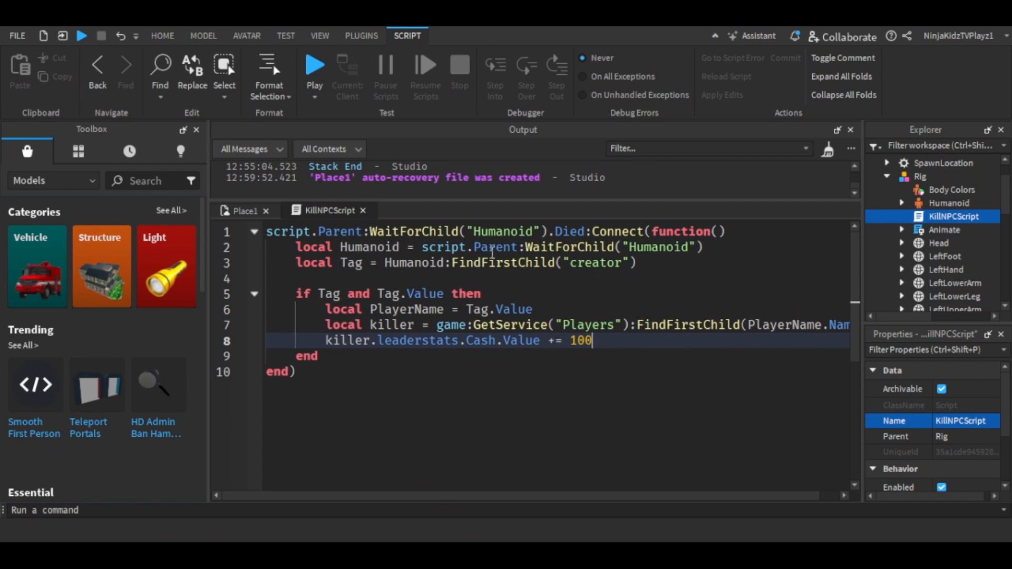
click(247, 35)
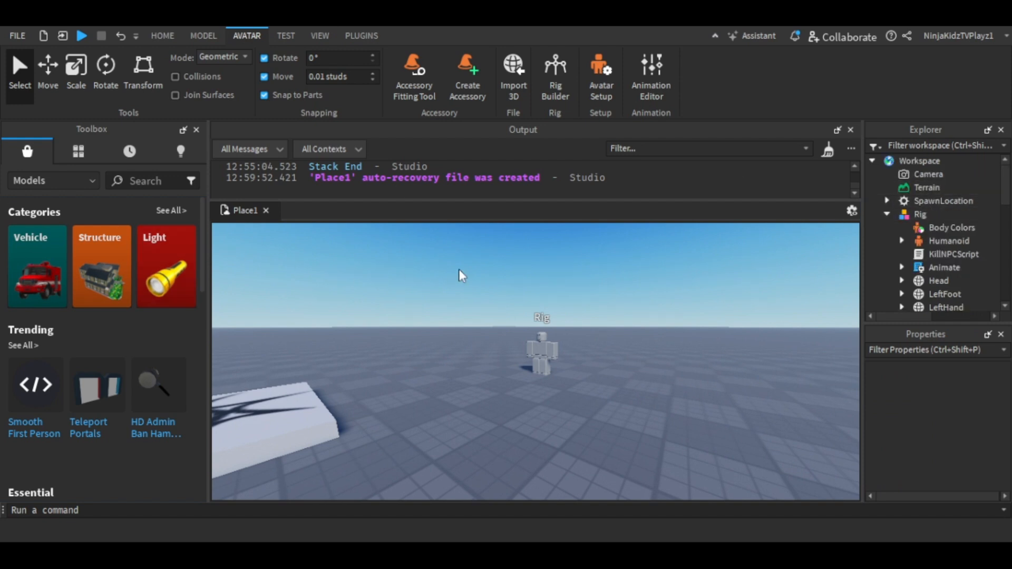
Step: Search the Toolbox models for 'sword'
click(150, 181)
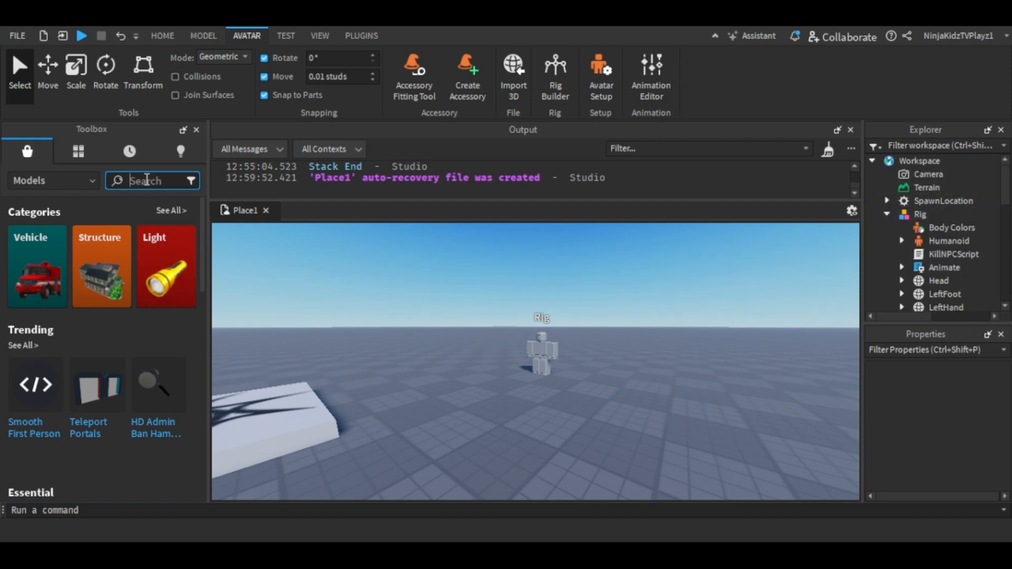
text(sword)
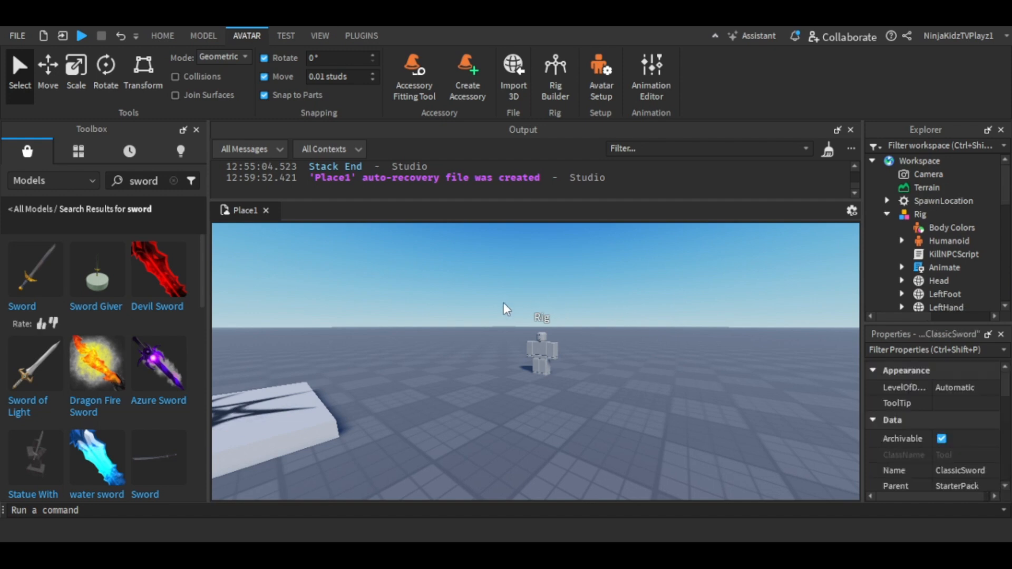
mouse_move(507, 341)
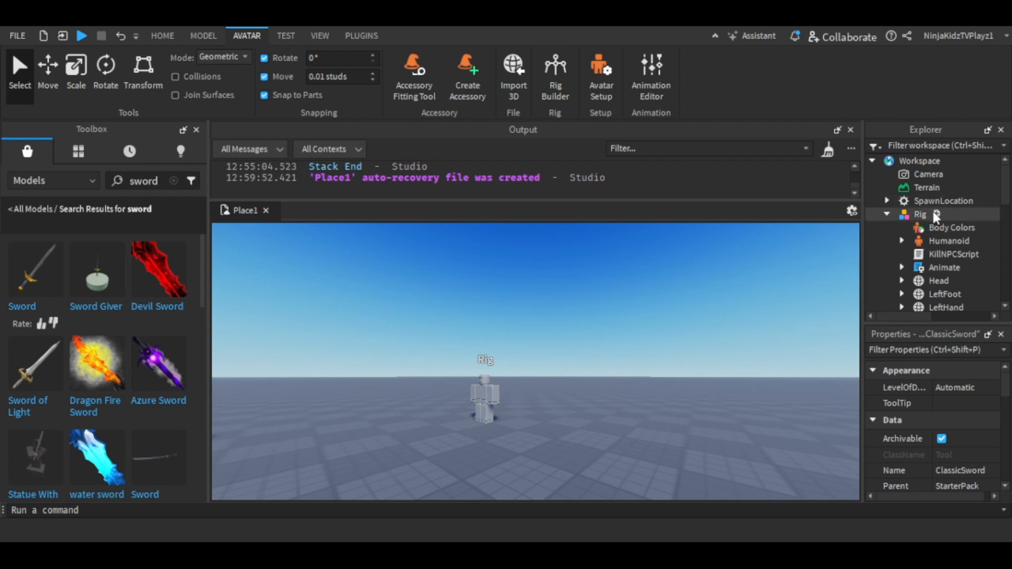
Step: Insert a Script into the Rig and rename it Respawn
click(920, 214)
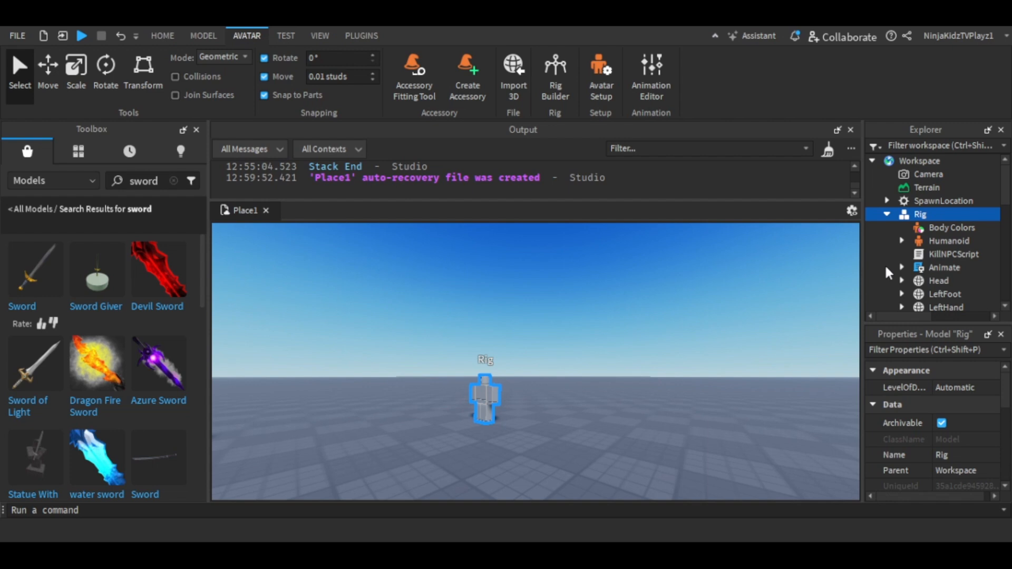
click(937, 267)
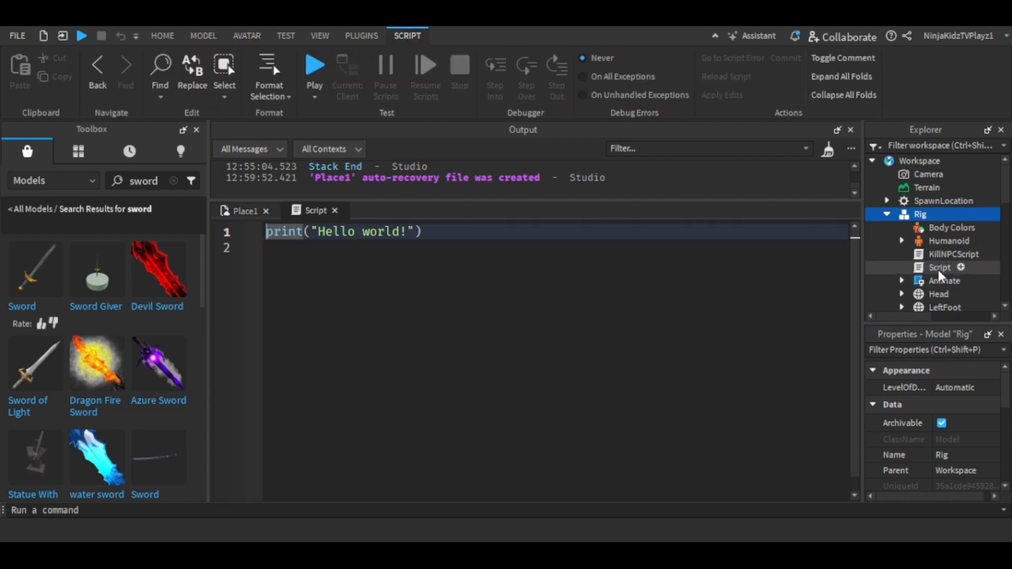
click(940, 267)
text(Respawn)
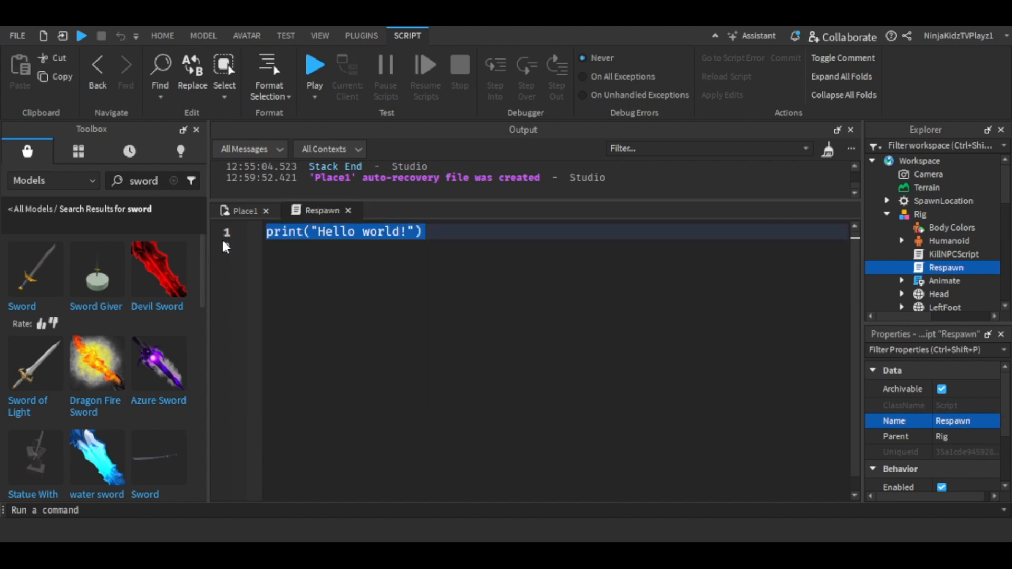
Step: Replace the placeholder with the Copy variable and a loop over NPC children
key(Delete)
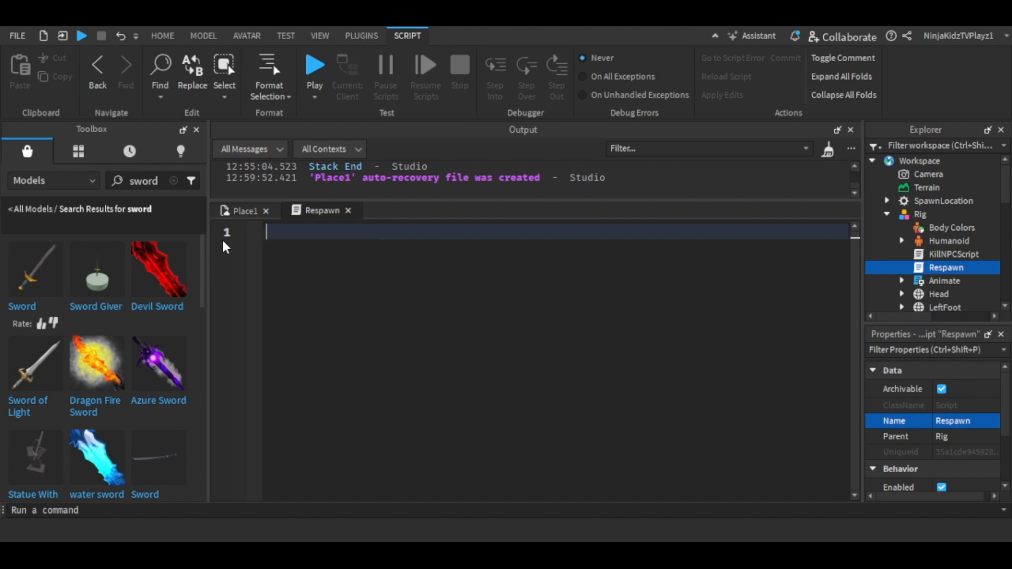
text(local Copy = script.Parent:Clone()
text(local NPC = script.)
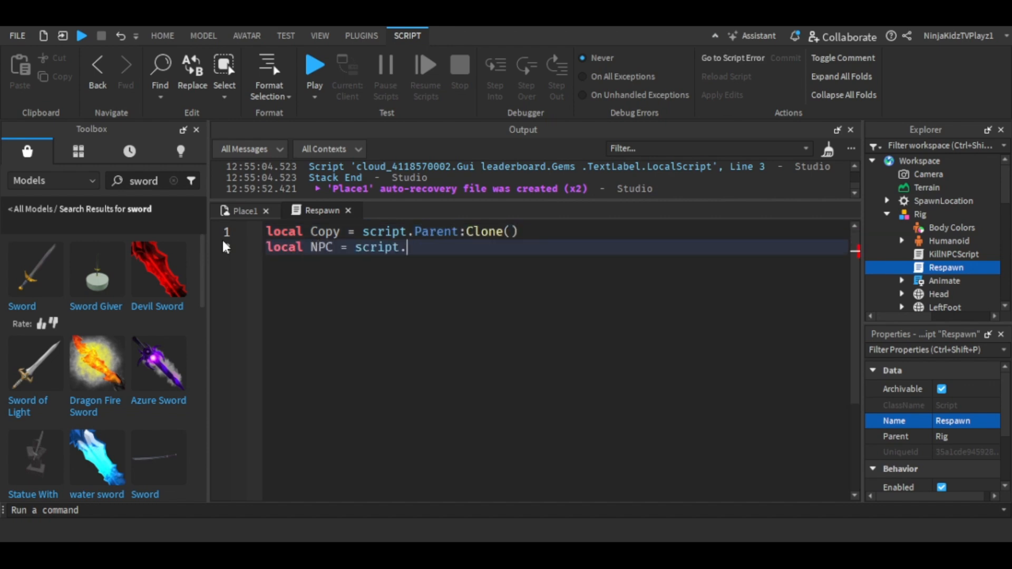
text(Parent)
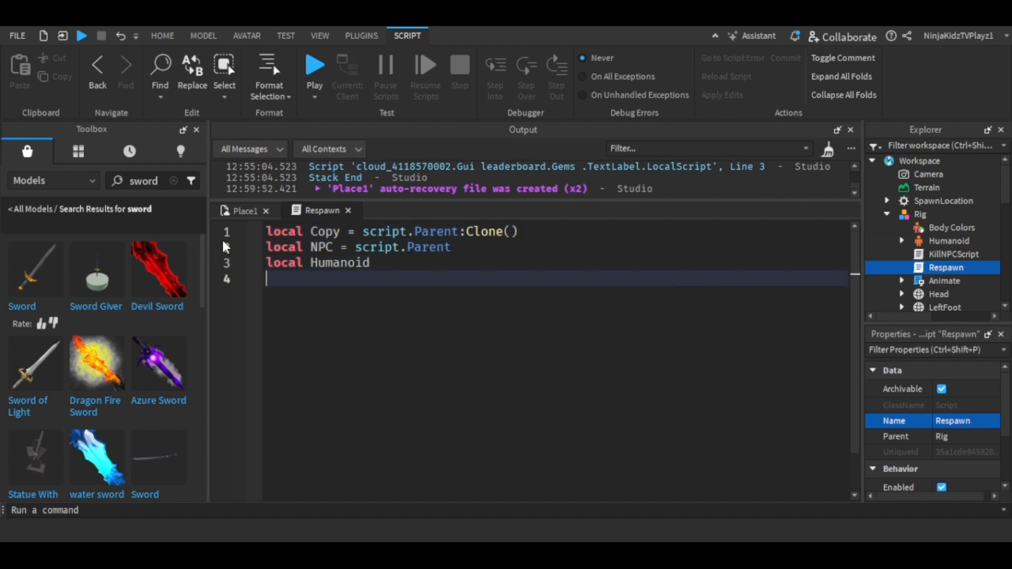
text(for i, v in pairs()
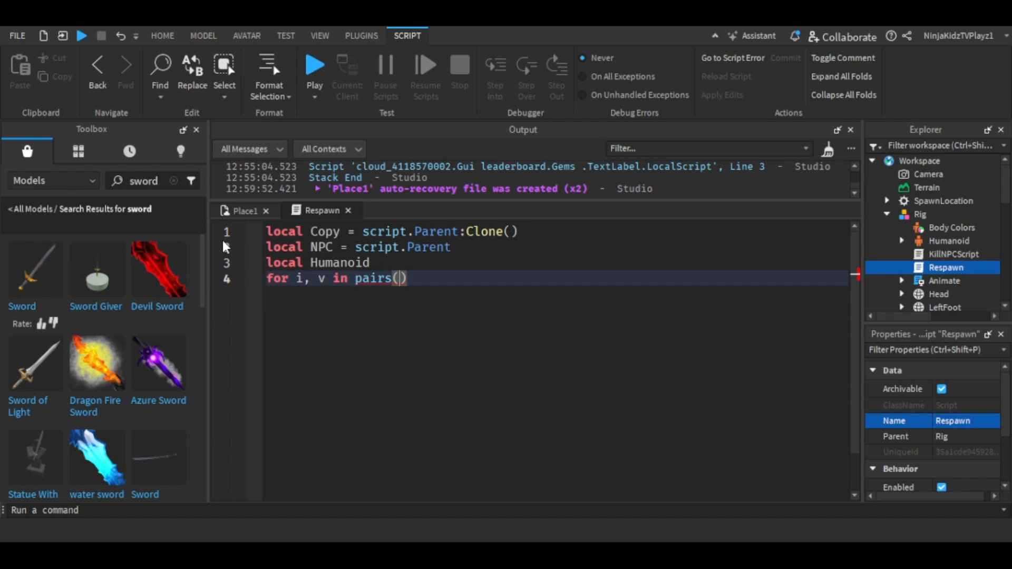
text(NPC:GetChildren()) do)
text(if v:IsA("Humanoid") then)
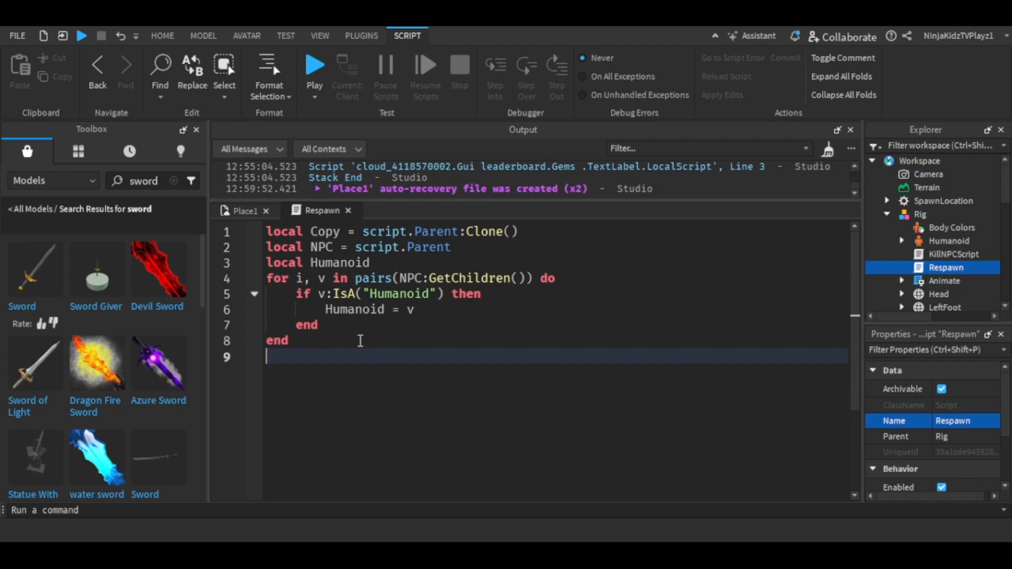
Step: On Humanoid death, wait 5 seconds, parent Copy to NPC.Parent and call MakeJoints
text(if Humanoid then)
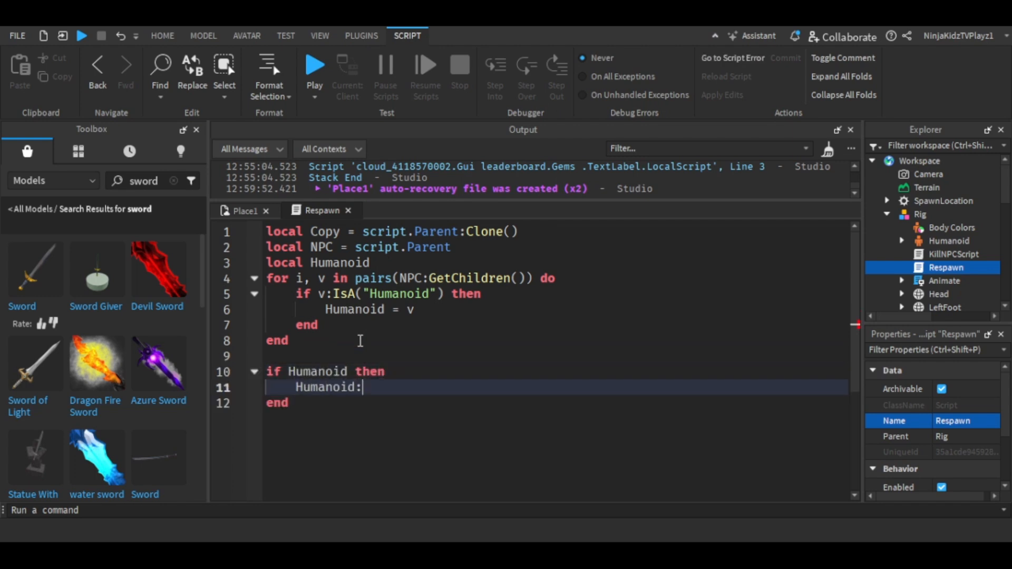
text(Died:Connect(function())
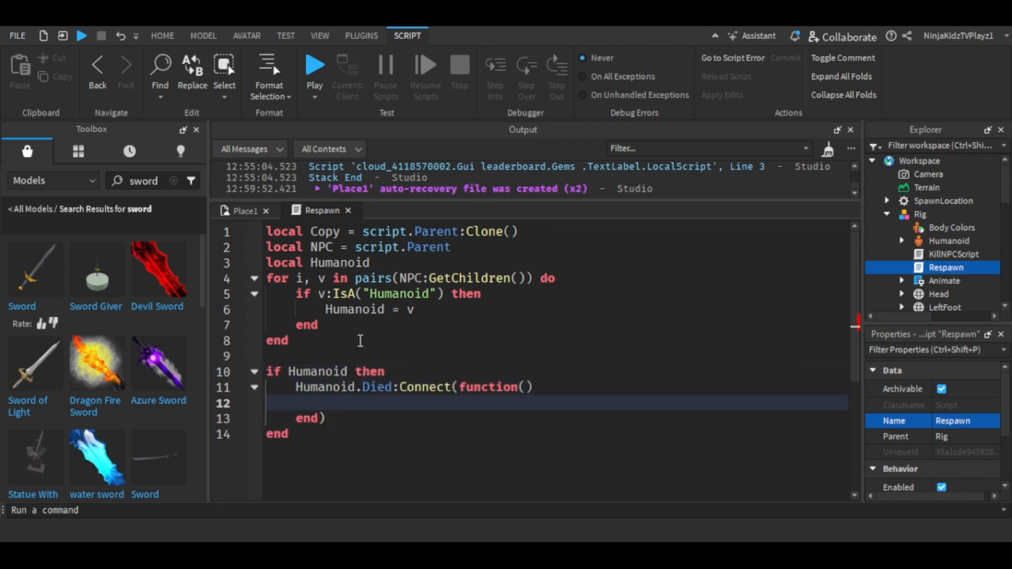
text(wait(5))
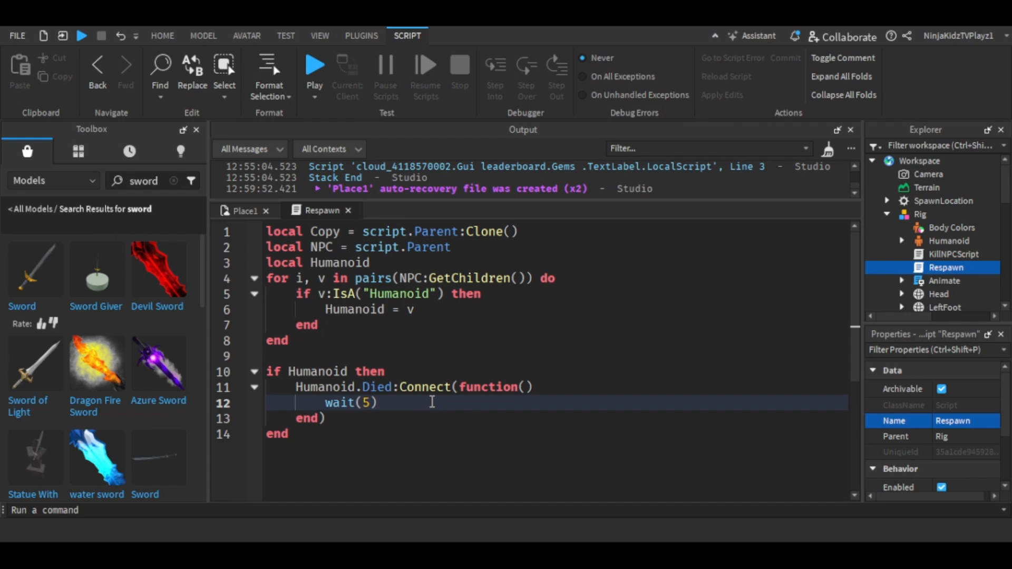
text(Copy.Parent = NPC.Parent)
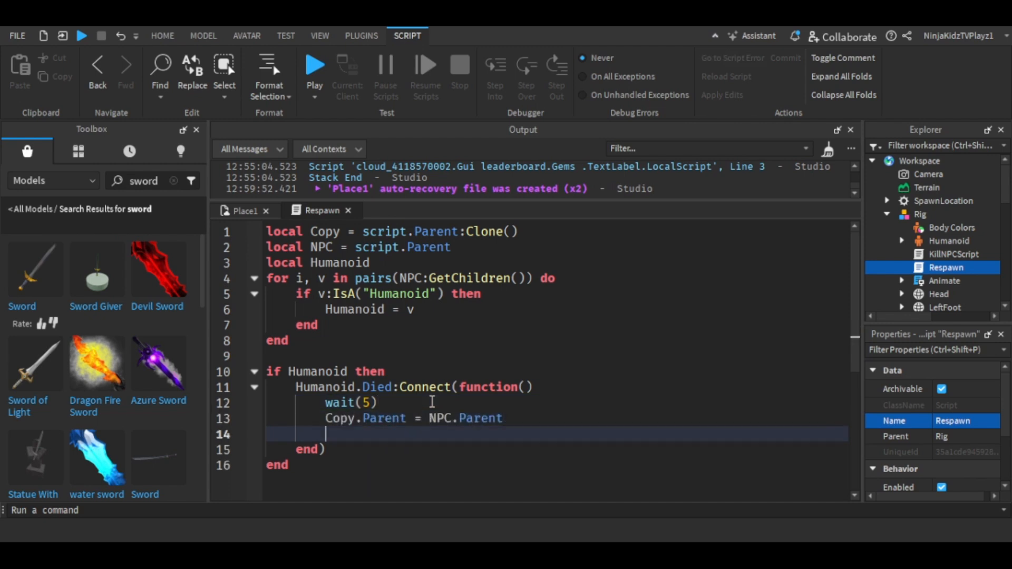
text(Copy:MakeJoints())
text(warn("Cannot find Humanoid in Respawn S)
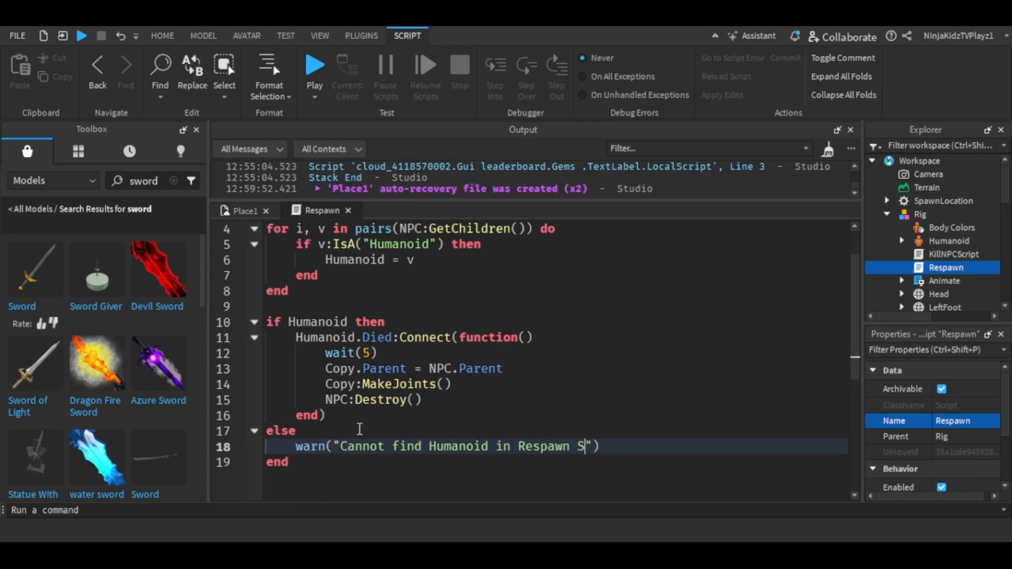
text(cript)
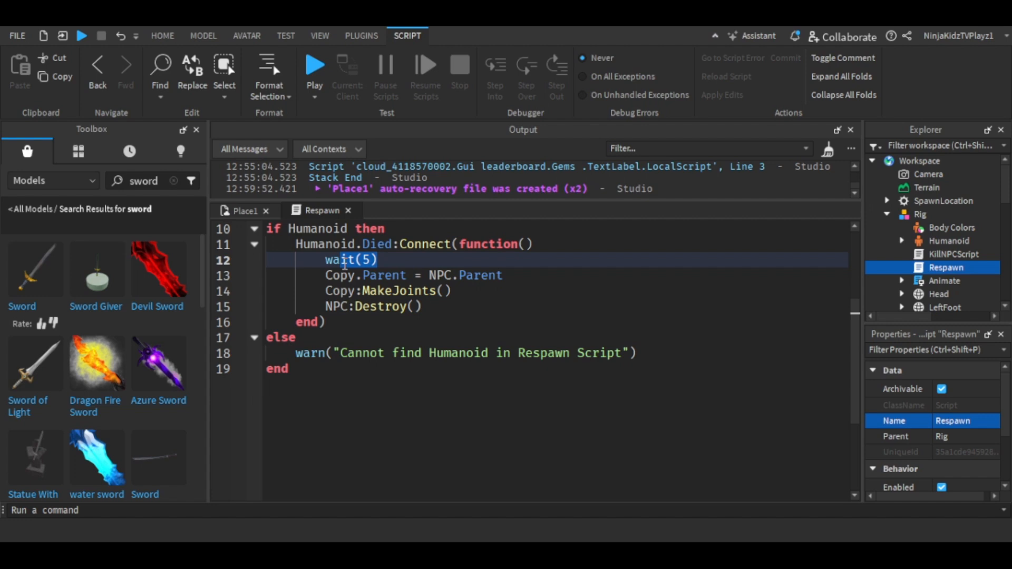
double_click(344, 260)
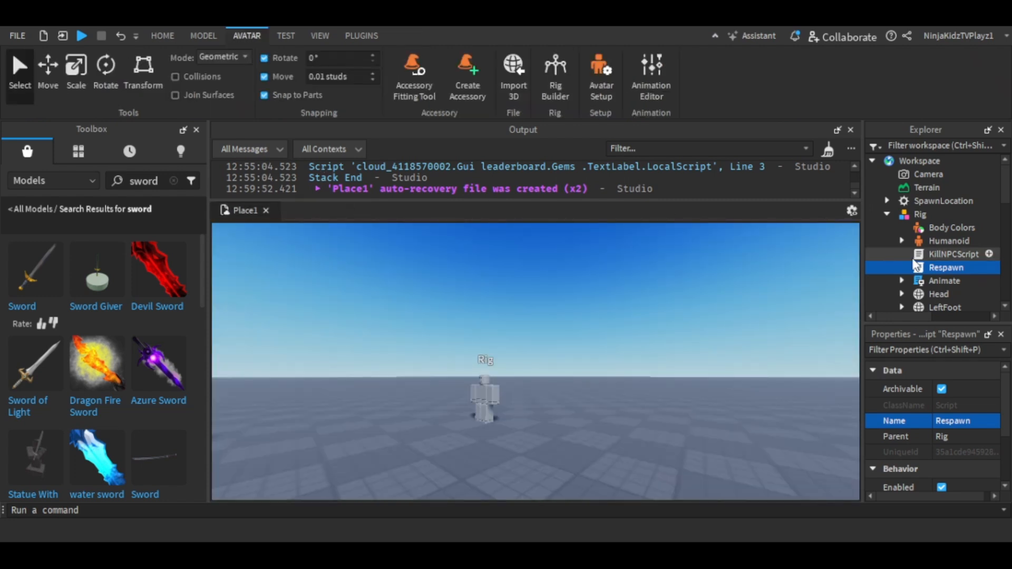
Step: Open KillNPCScript from under the Rig in the Explorer
click(952, 254)
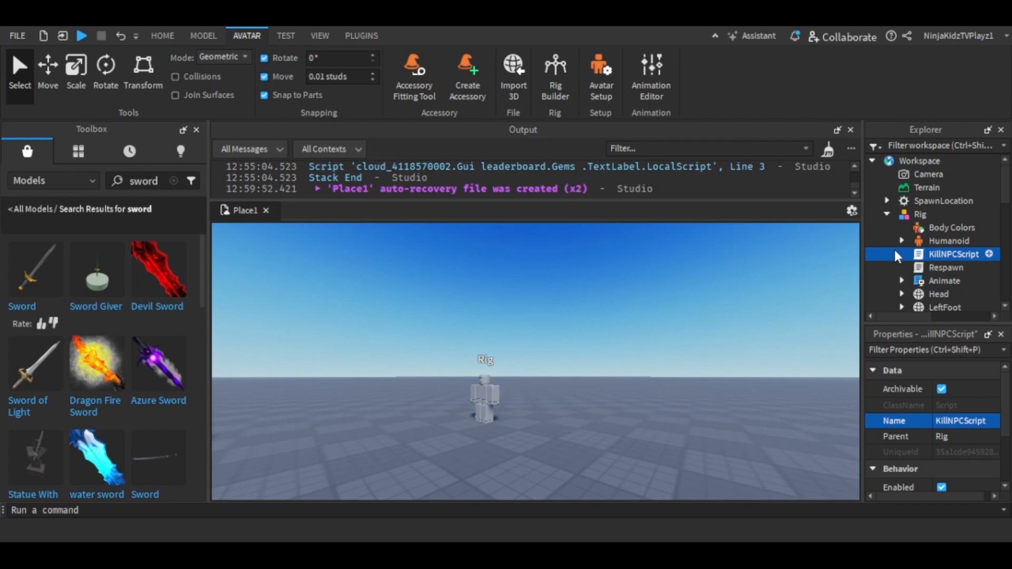
double_click(951, 254)
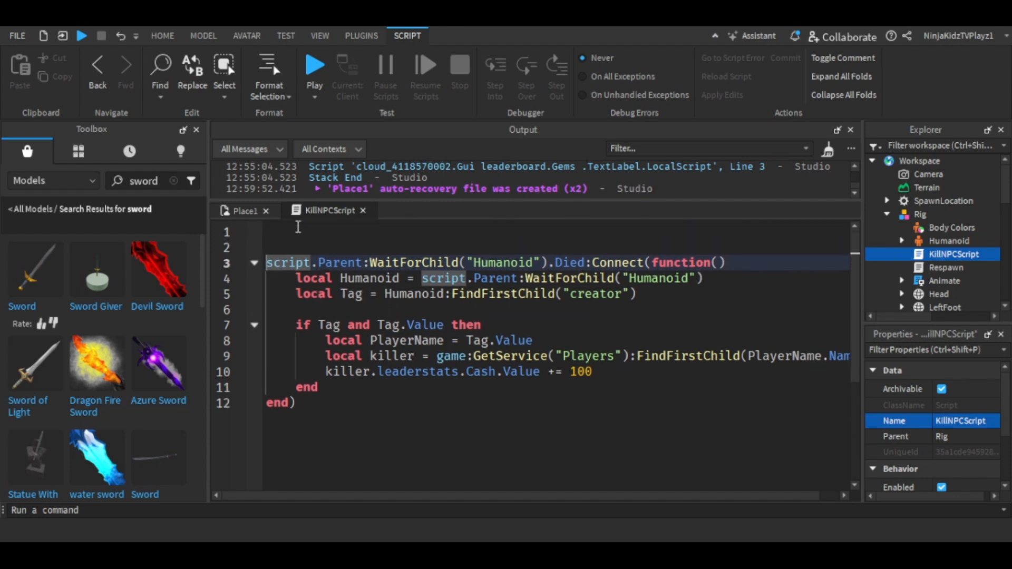
Step: Declare local coins = {100, 200, 300 … 1000} at the top of KillNPCScript
text(local)
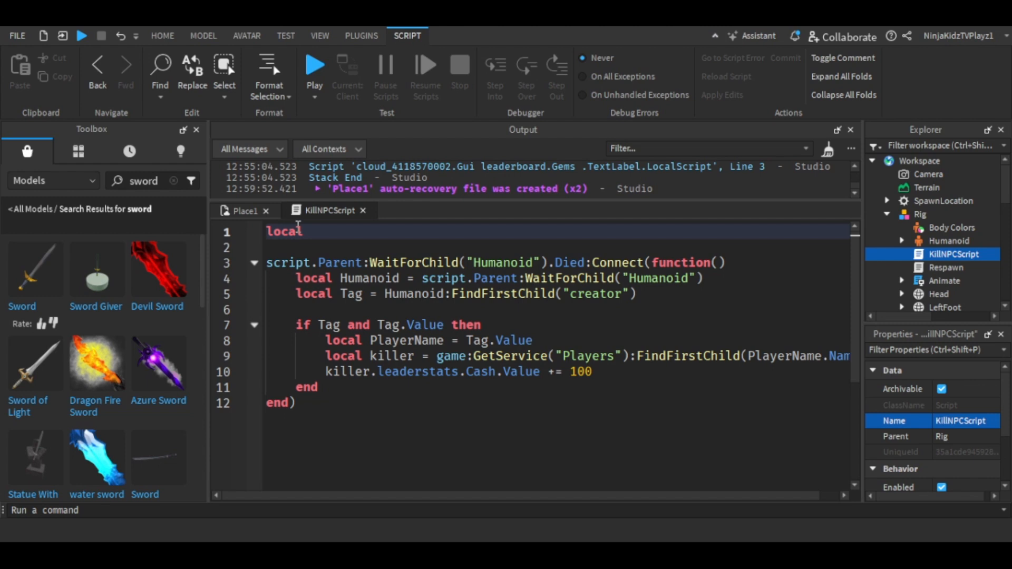
text(coins)
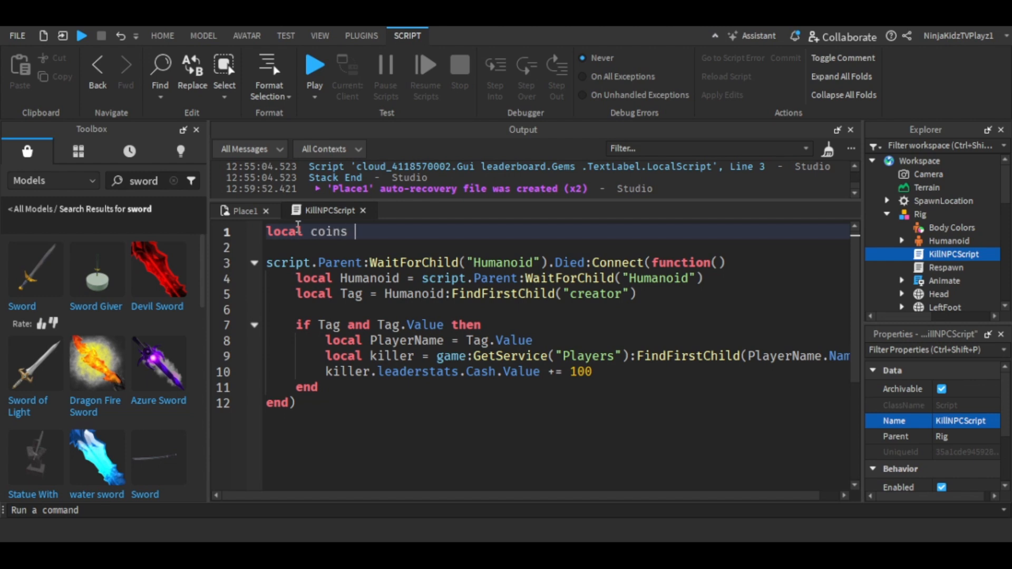
text(= {})
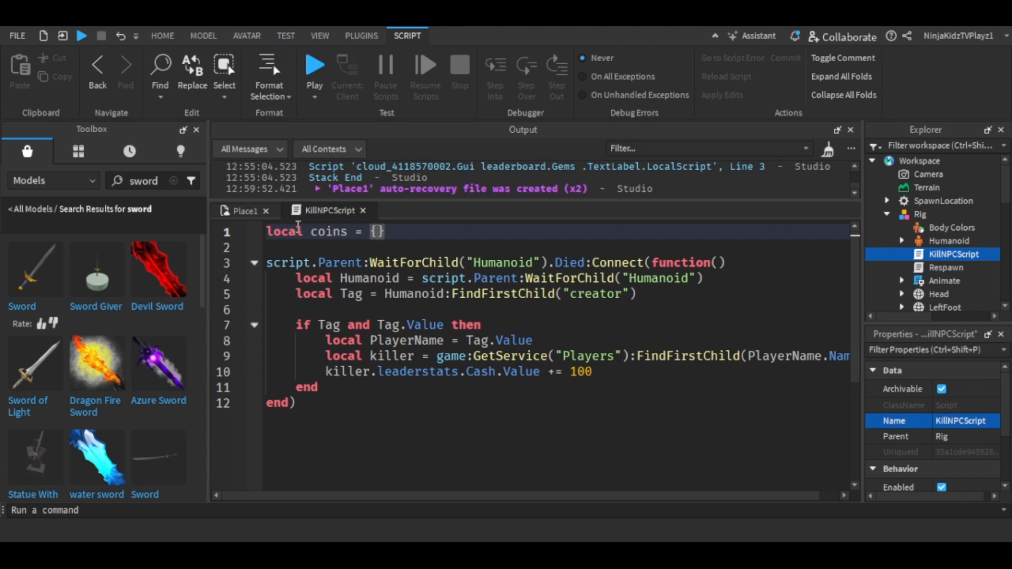
text(100,20)
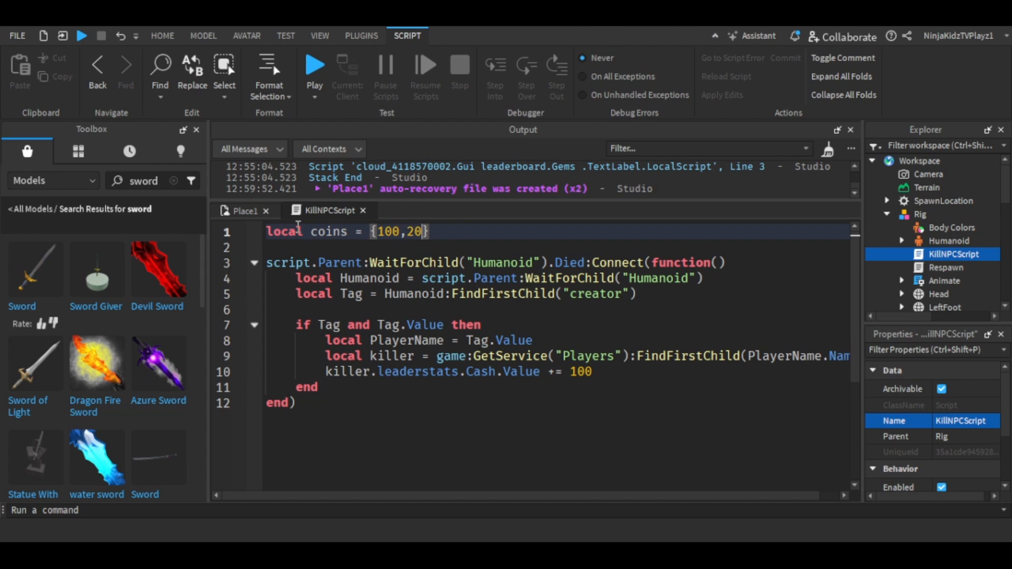
text(0,300)
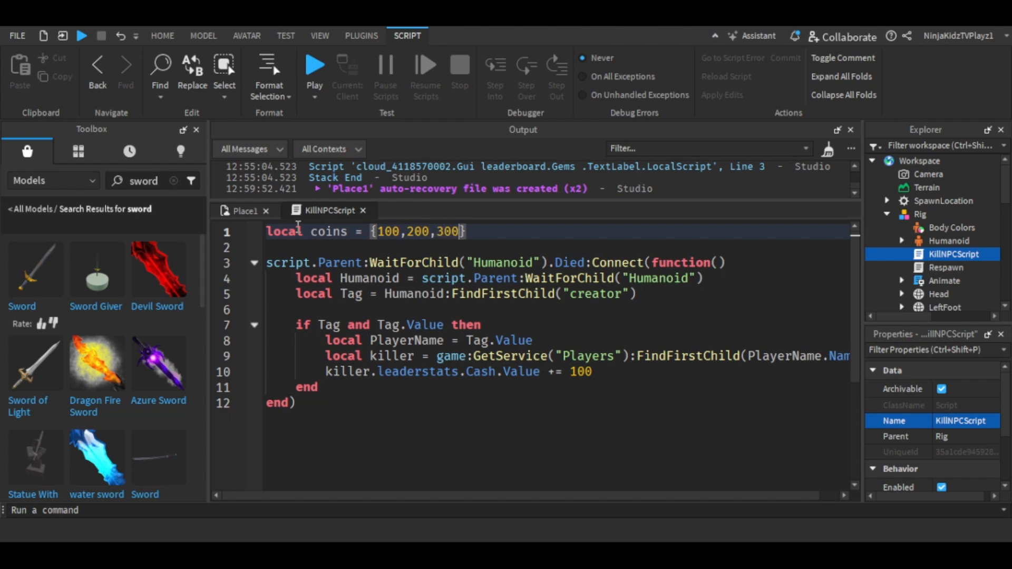
text(,400,500,)
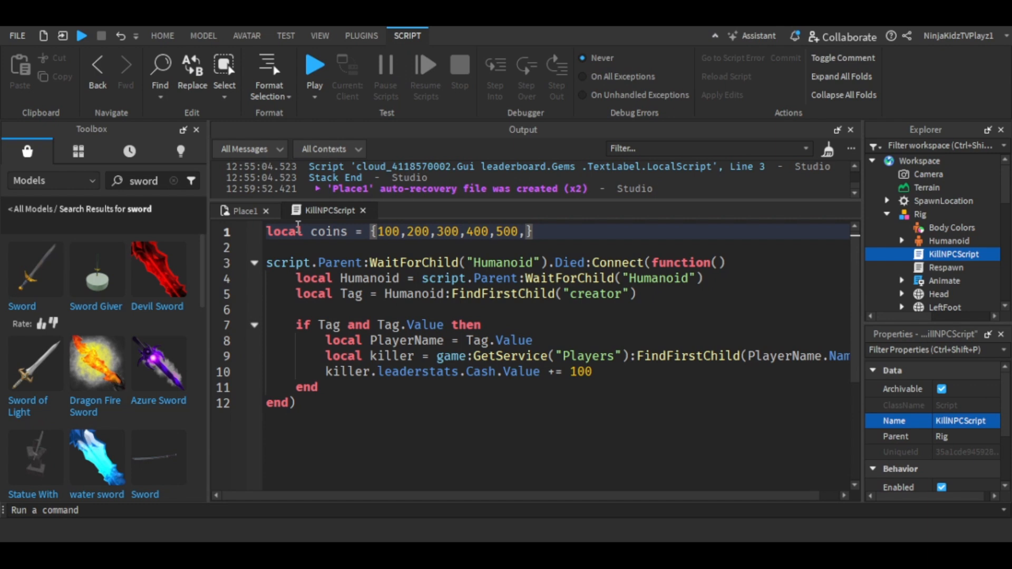
text(600,)
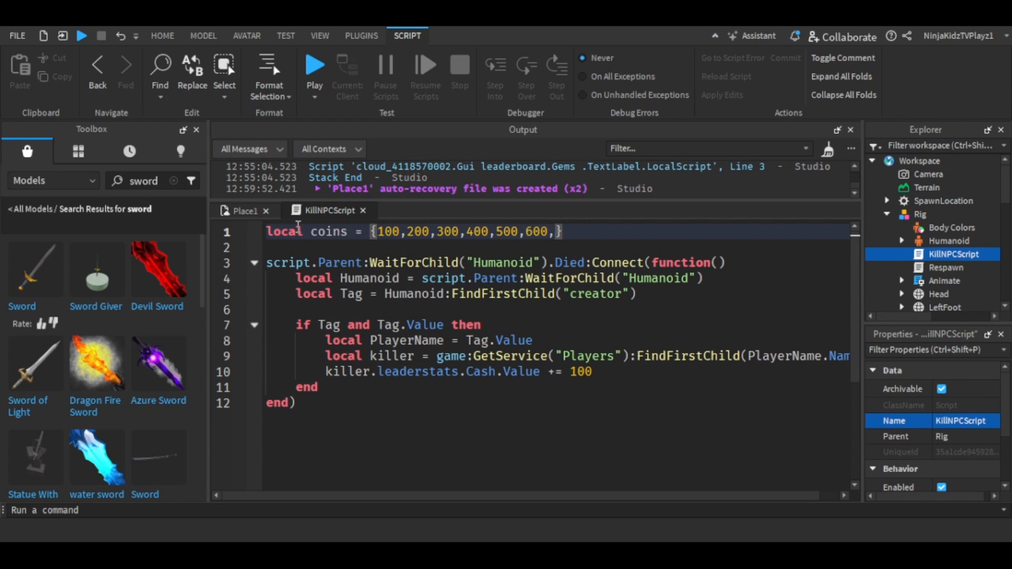
text(700)
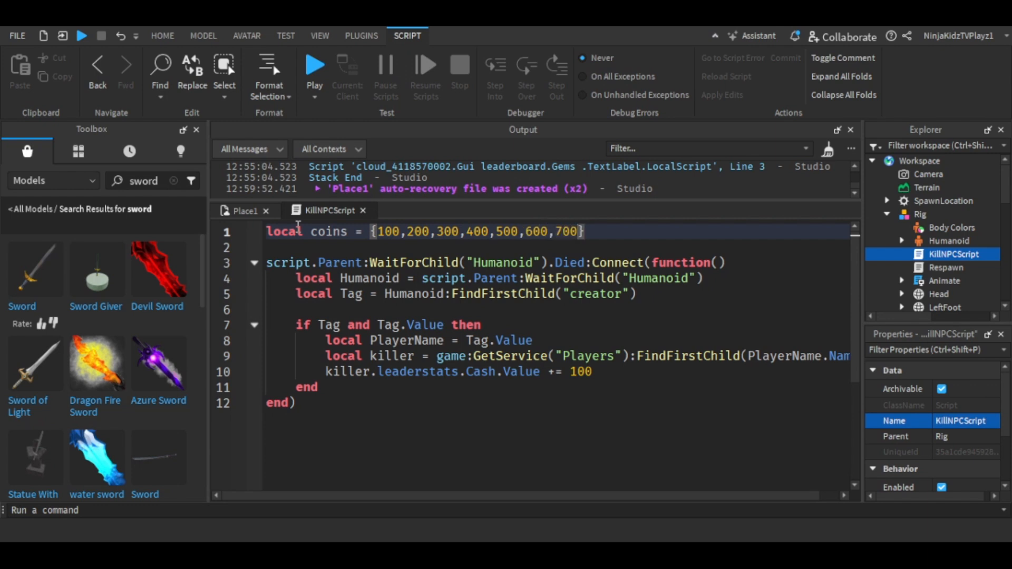
text(,800)
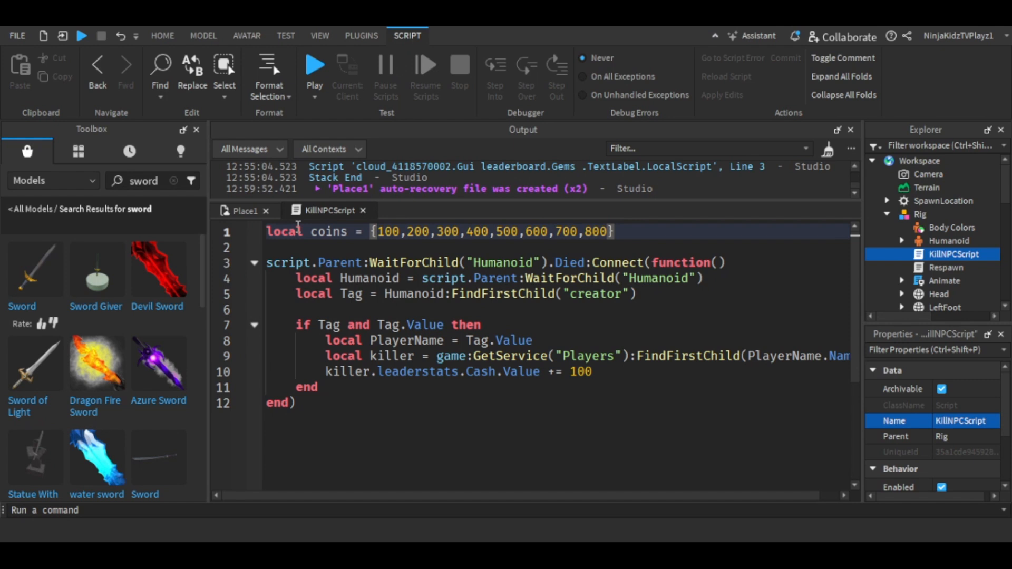
text(,900,1000)
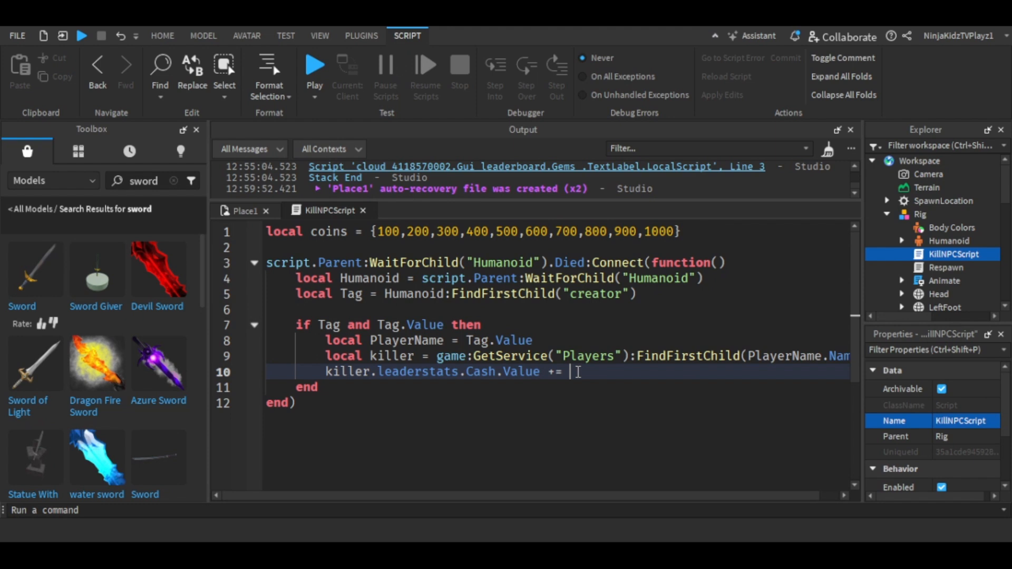
Step: Add coins[math.random(1, #coins)] to the killer's Cash and close KillNPCScript
text(cpi)
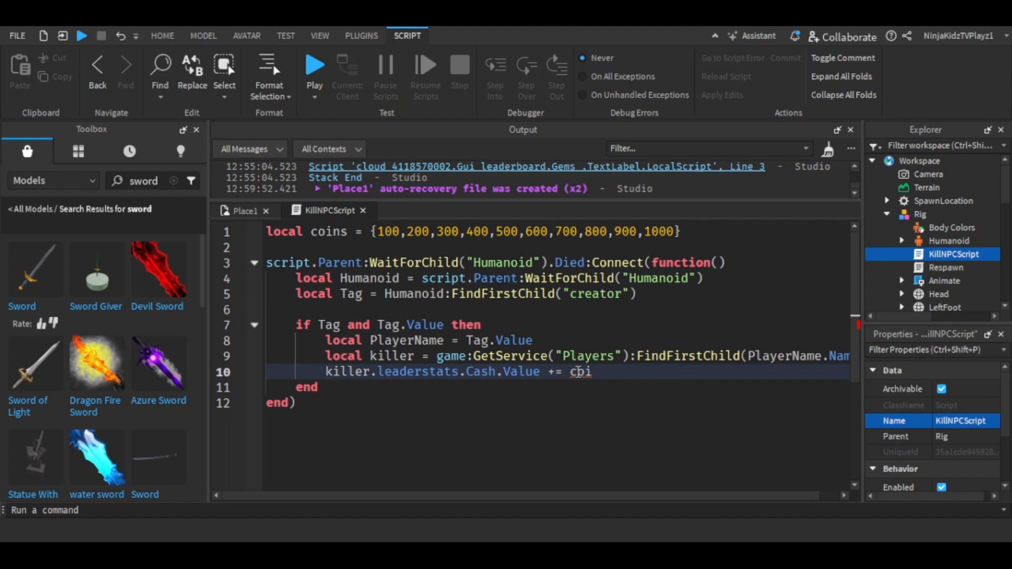
text(ns)
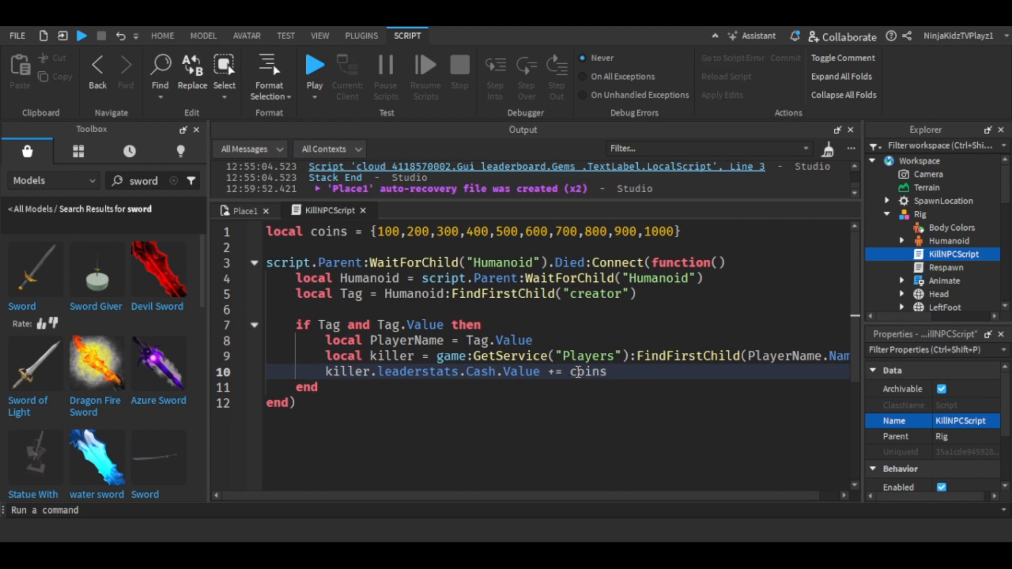
text([math.])
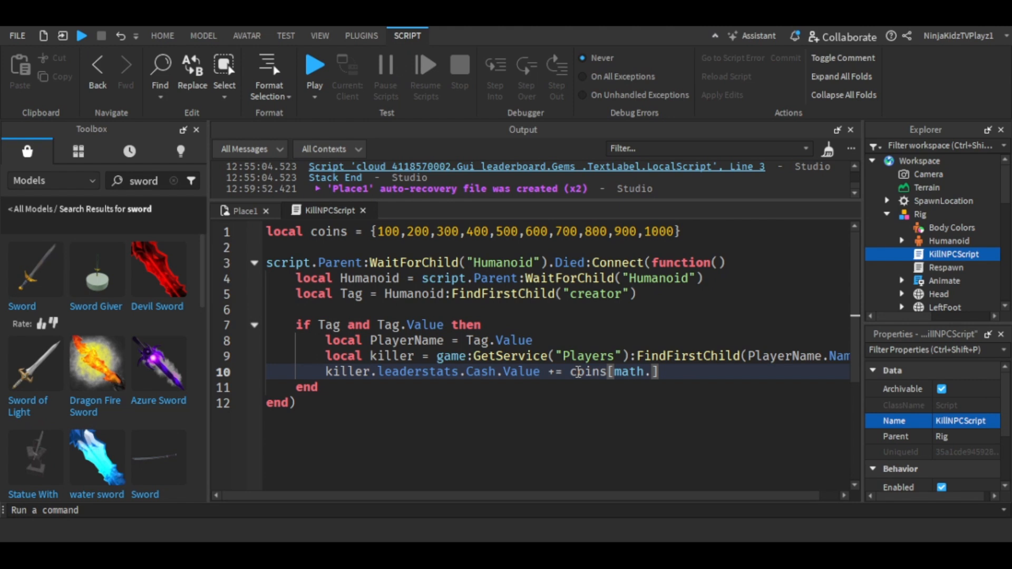
text(random())
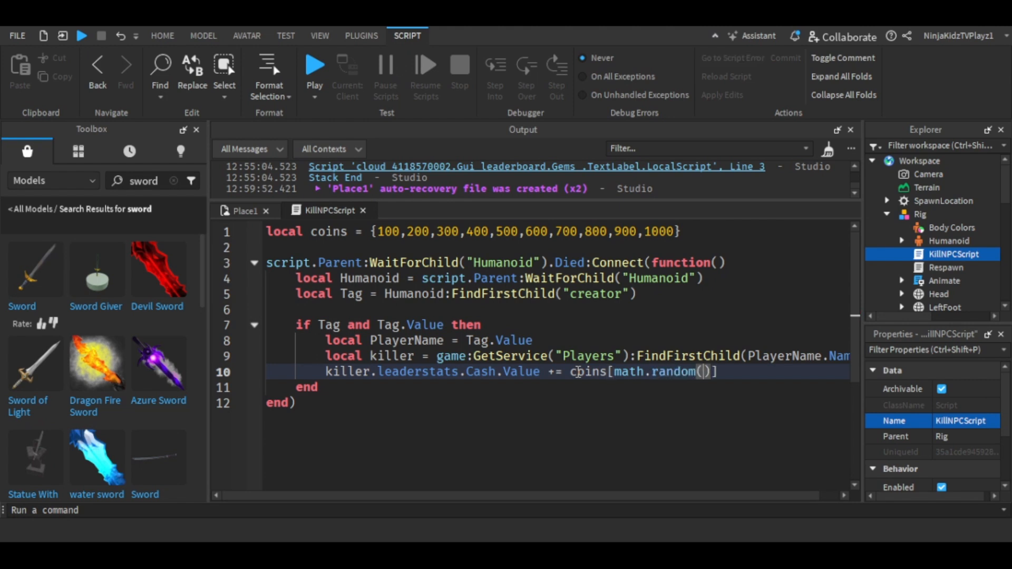
text(1, #)
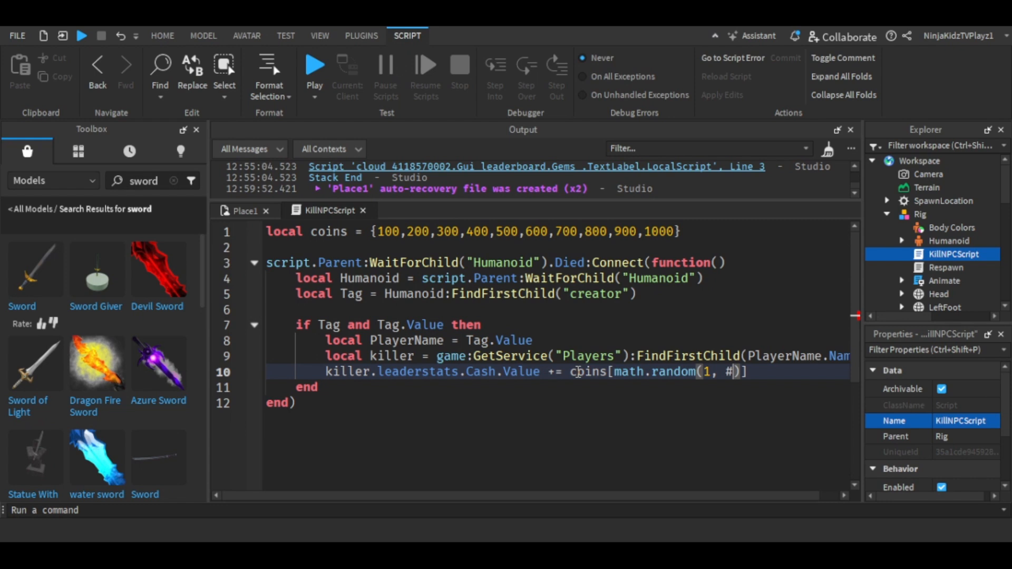
text(coins)
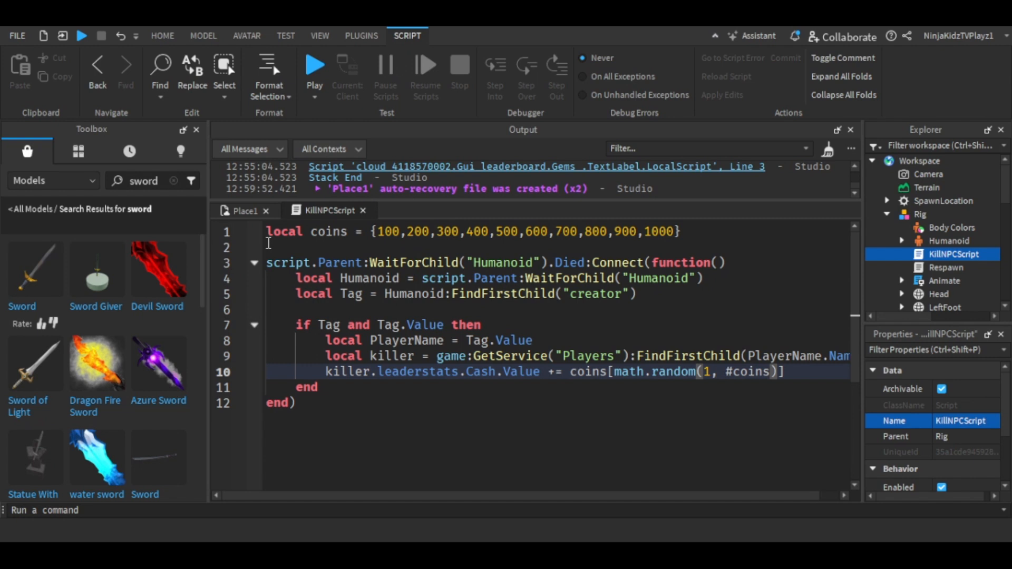
click(702, 232)
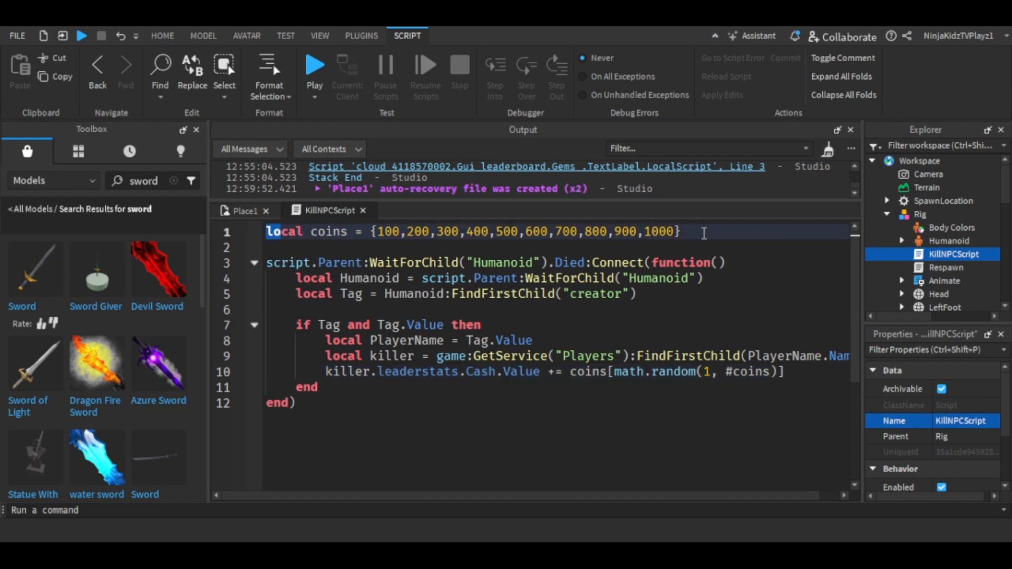
double_click(417, 232)
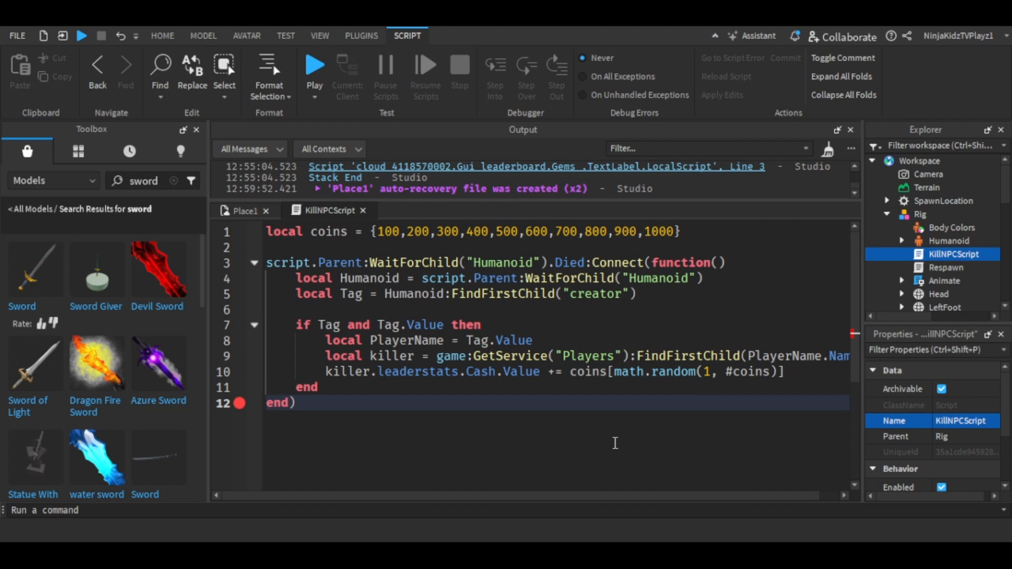
key(ctrl+a)
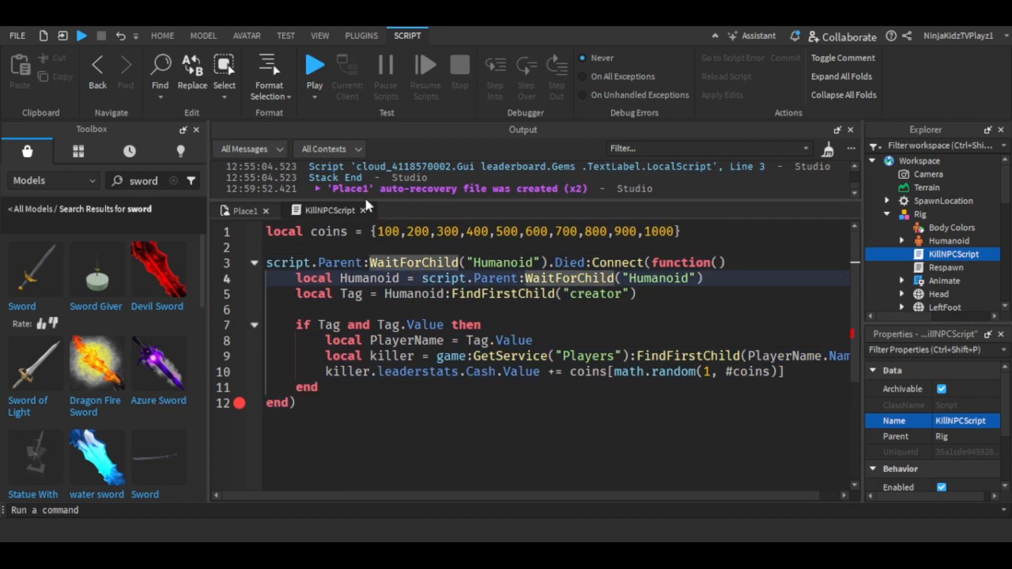
click(246, 36)
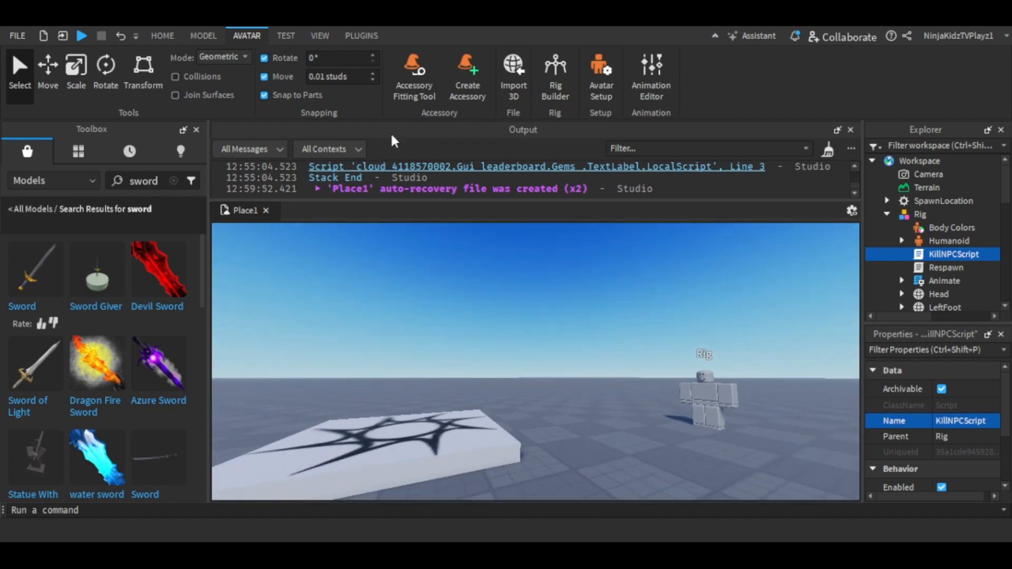
Step: Start a Play test beside the Rig with the Cash leaderboard at 0
click(162, 35)
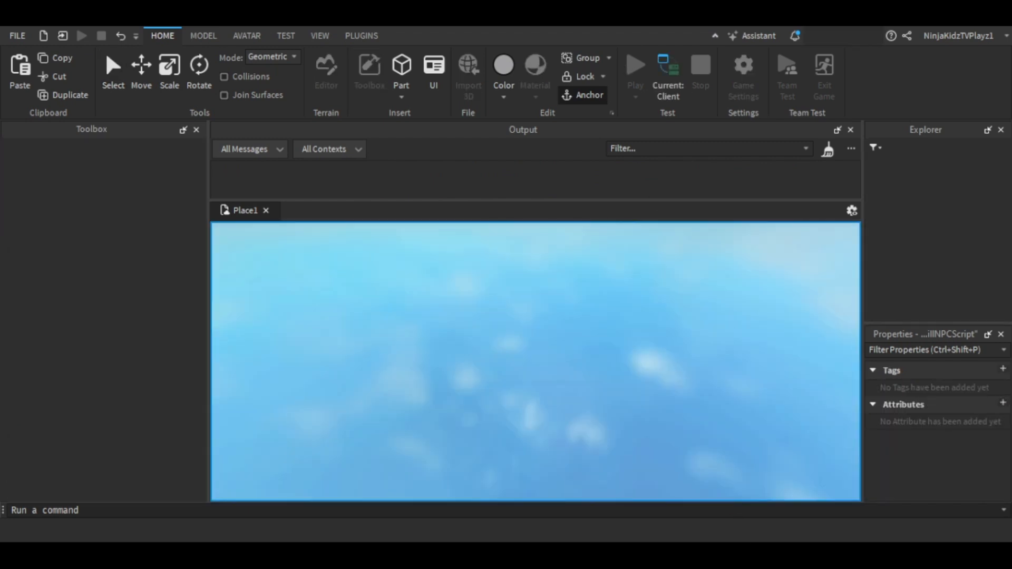
click(635, 68)
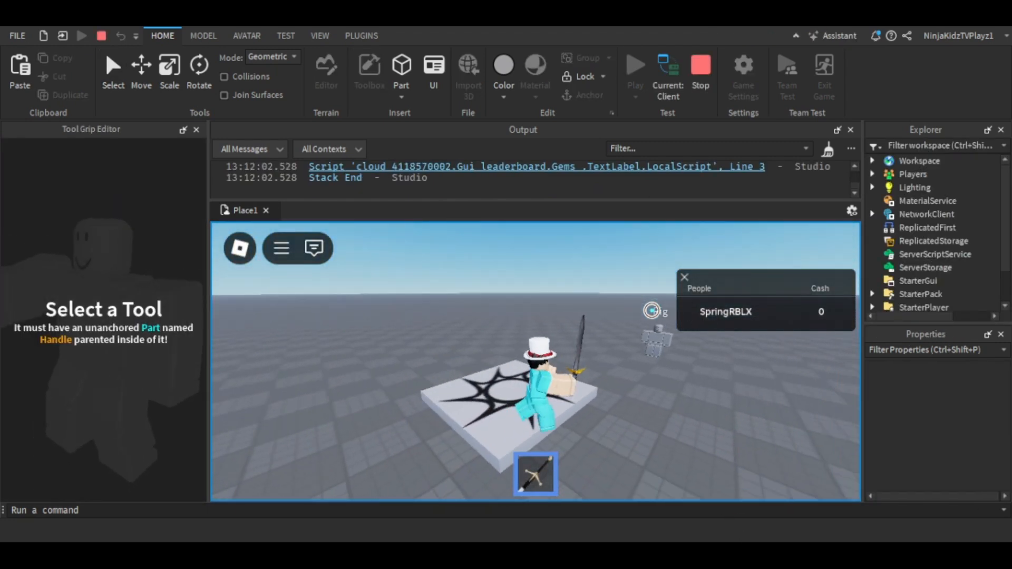